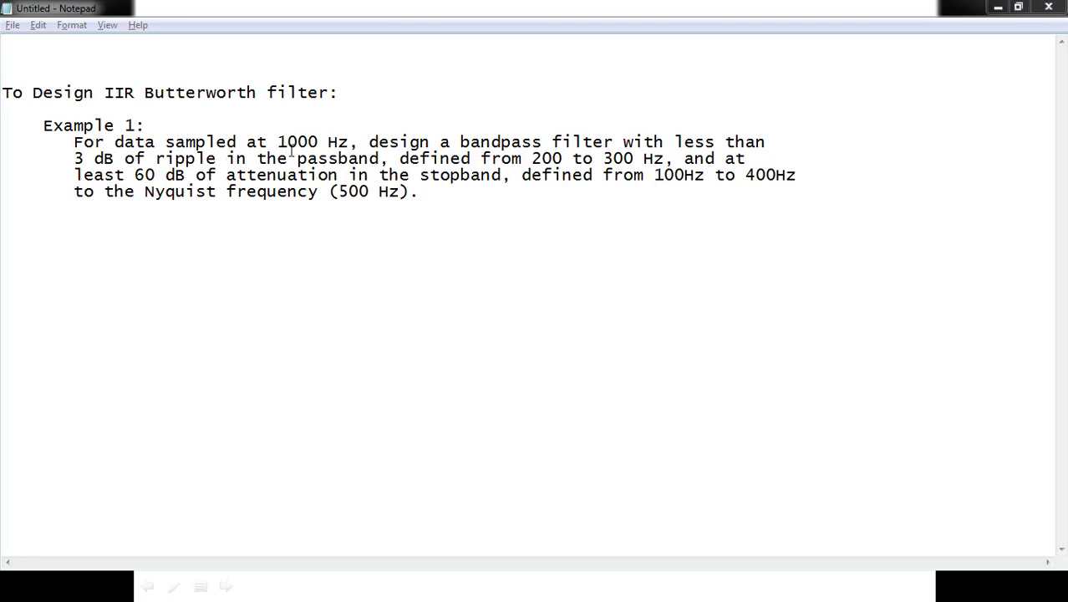
{"action": "mouse_move", "coordinate": [330, 182]}
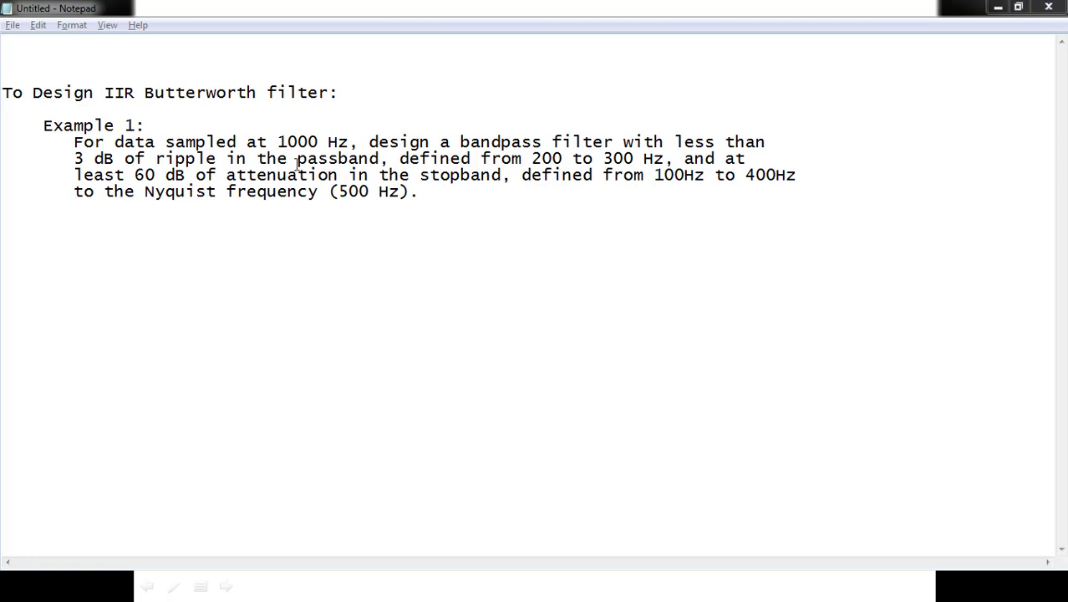
{"action": "mouse_move", "coordinate": [526, 164]}
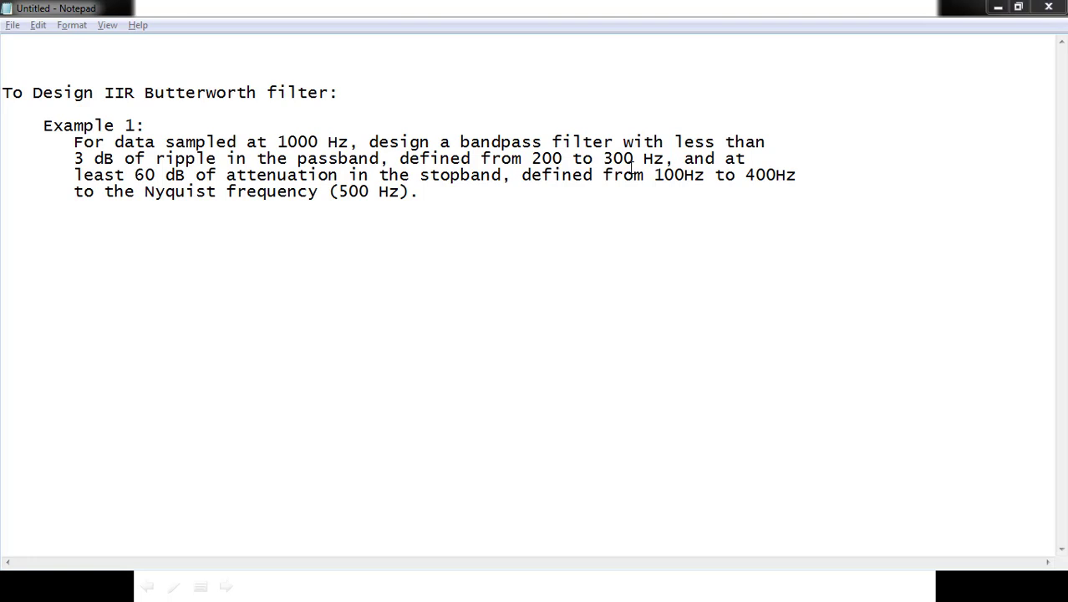
Highlight the 200–300 Hz passband, 100–400 Hz stopband and 3 dB specs, then switch to MATLAB
{"action": "left_click_drag", "start_coordinate": [532, 158], "coordinate": [604, 158]}
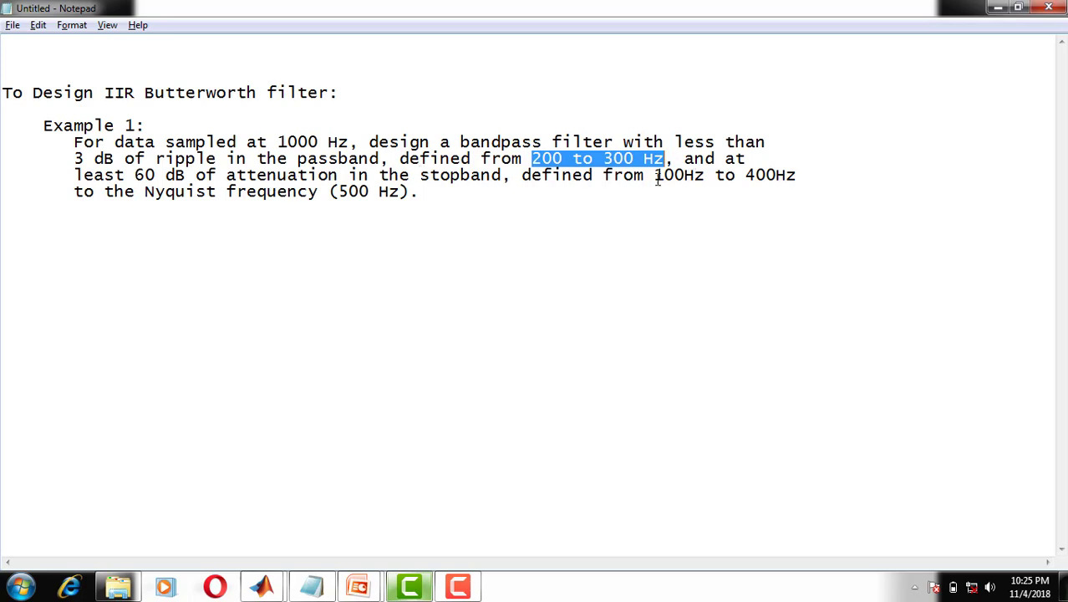
{"action": "left_click_drag", "start_coordinate": [653, 175], "coordinate": [796, 175]}
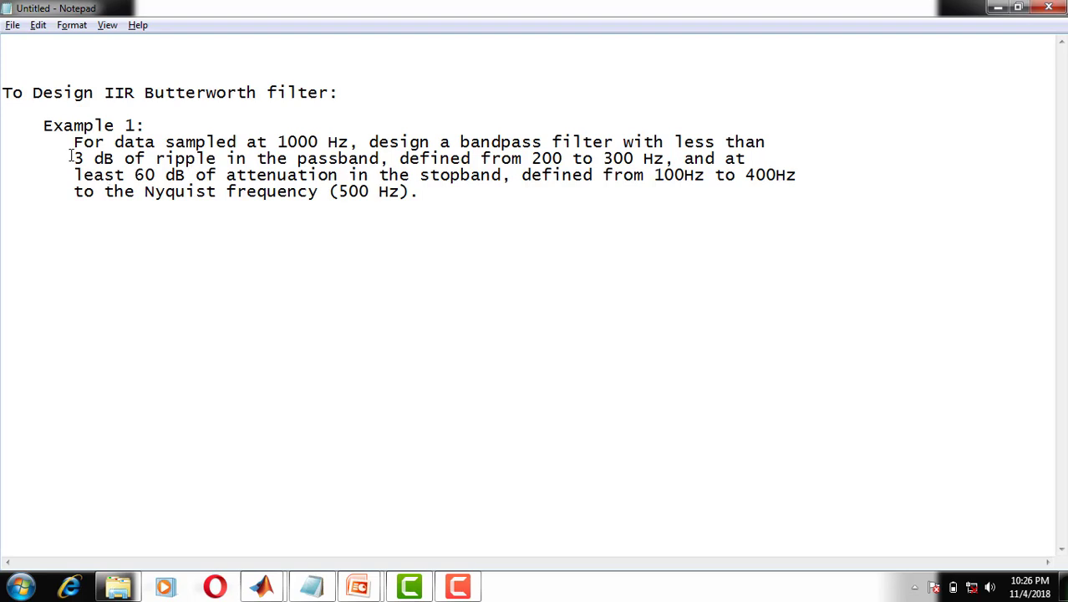
{"action": "left_click_drag", "start_coordinate": [73, 158], "coordinate": [154, 159]}
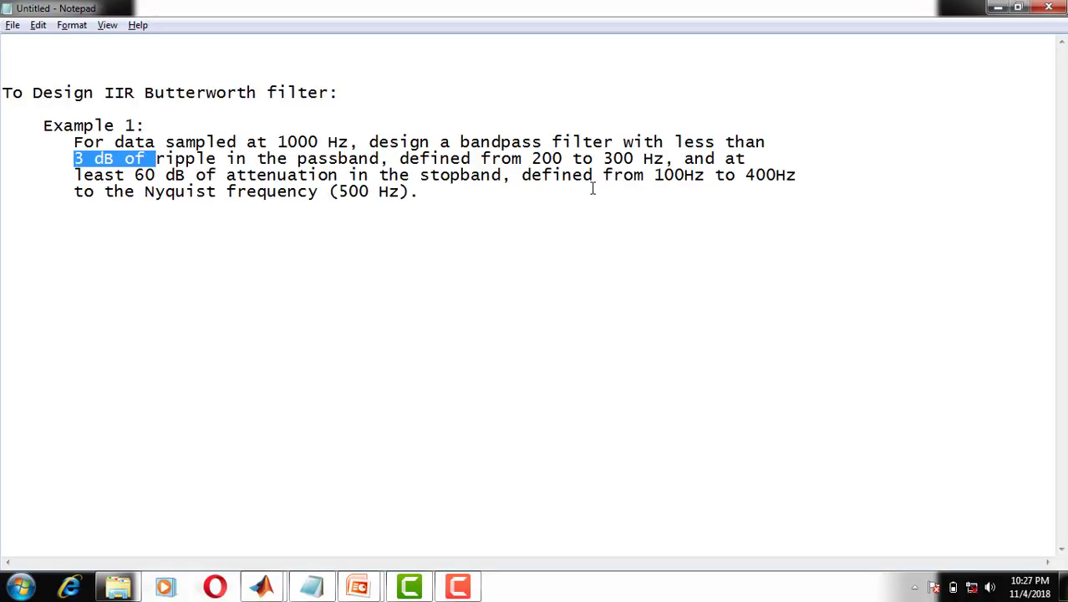
{"action": "mouse_move", "coordinate": [340, 222]}
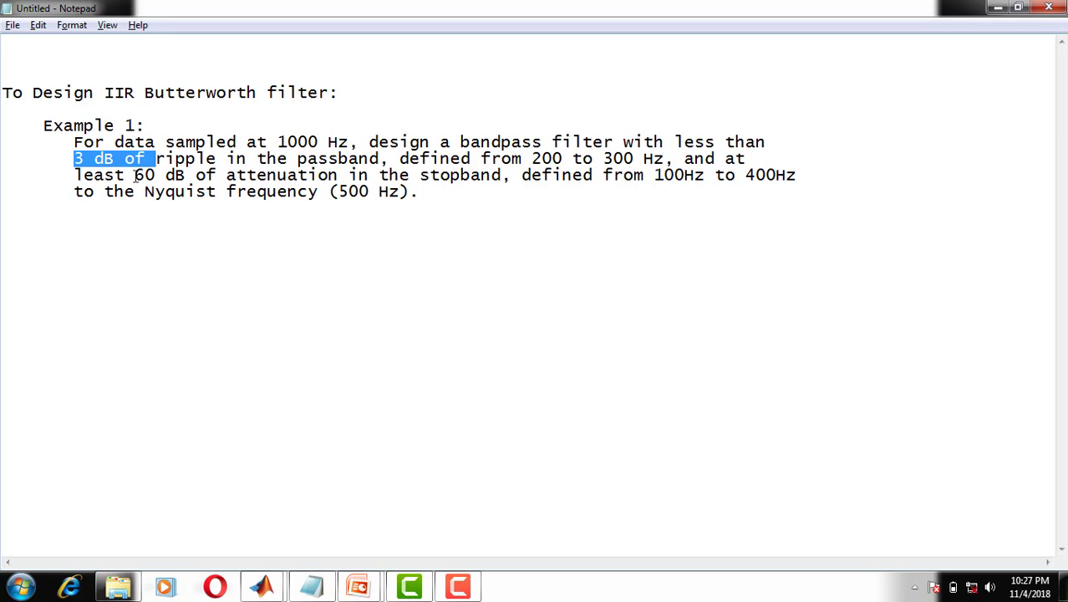
{"action": "mouse_move", "coordinate": [706, 178]}
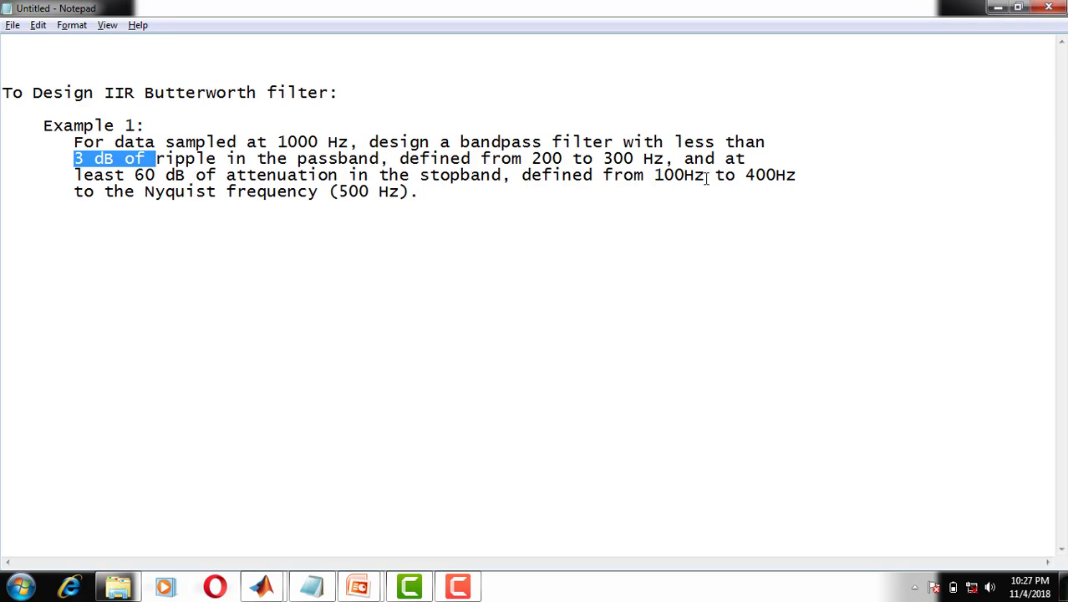
{"action": "left_click", "coordinate": [262, 584]}
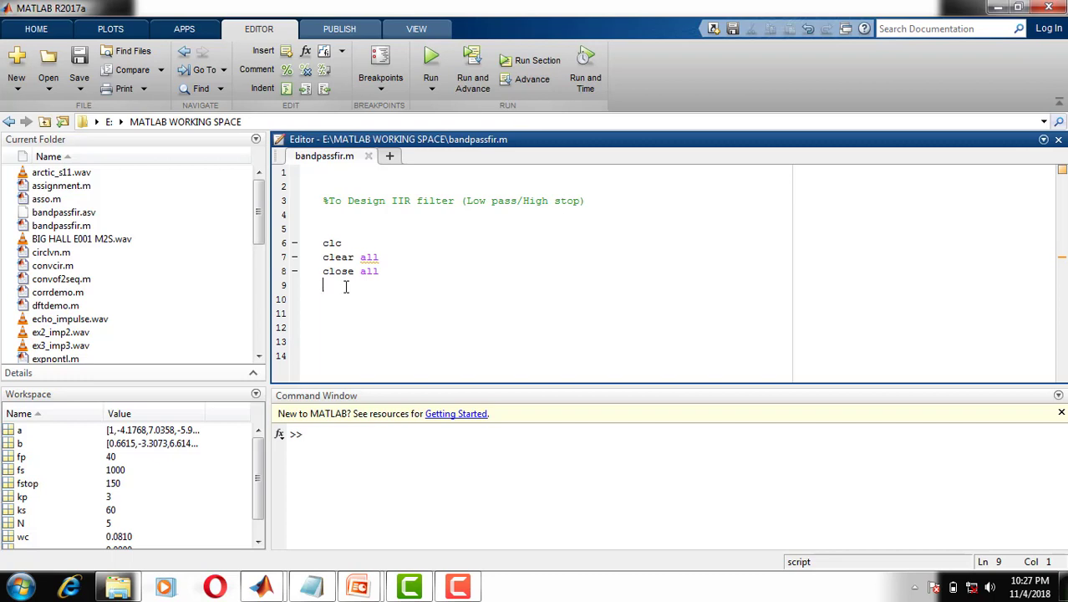
Define sampling rate fs=1000, ripple kp=3 and attenuation ks=60 in the script
{"action": "type", "text": "fs="}
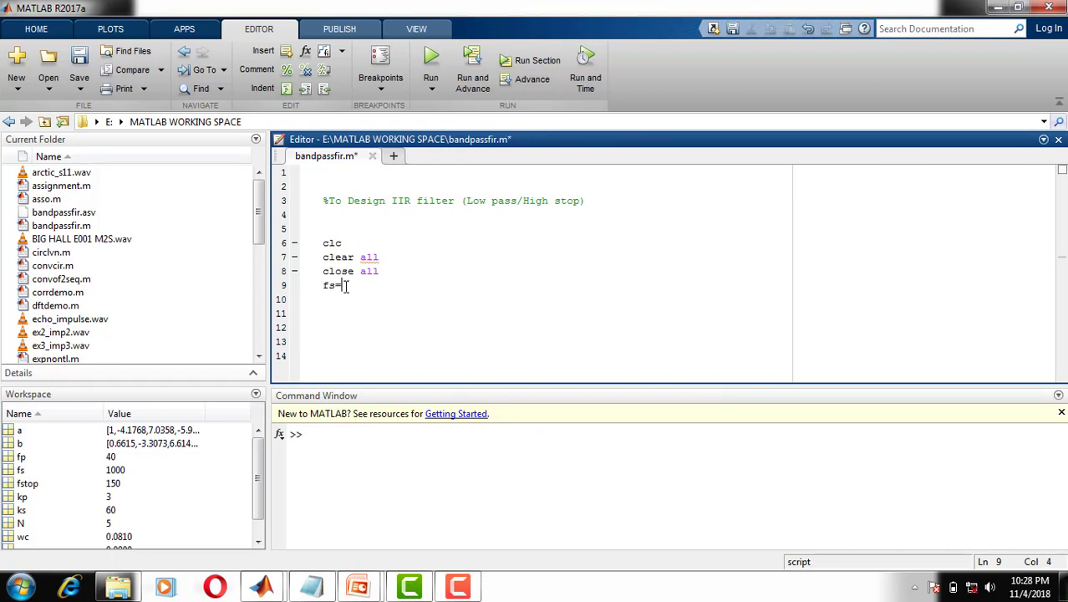
{"action": "type", "text": "1000;"}
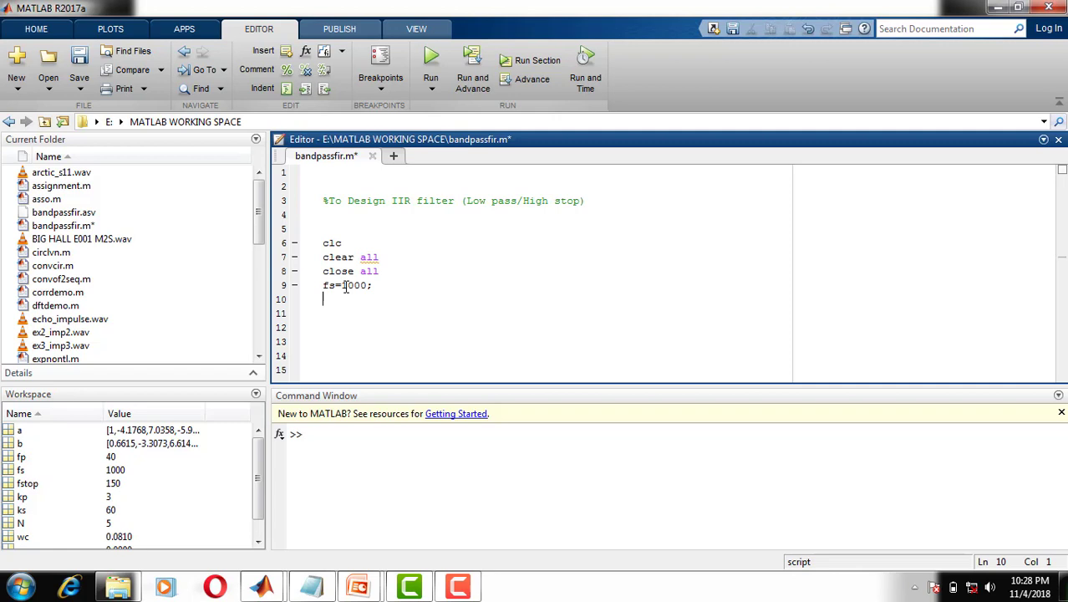
{"action": "type", "text": "kp=3;"}
{"action": "left_click", "coordinate": [558, 313]}
{"action": "type", "text": "d"}
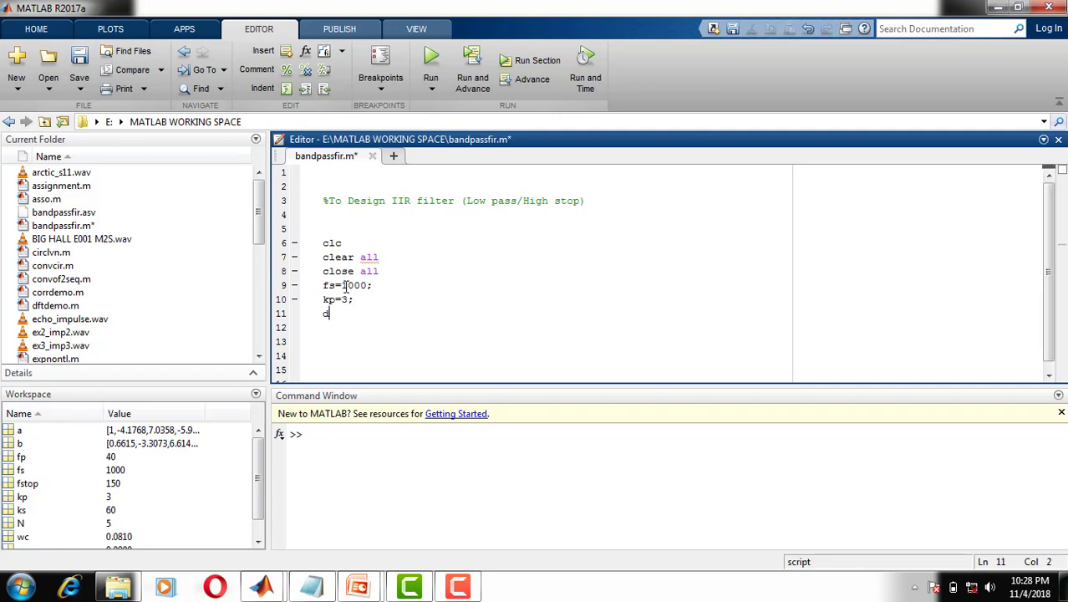
{"action": "key", "text": "Backspace"}
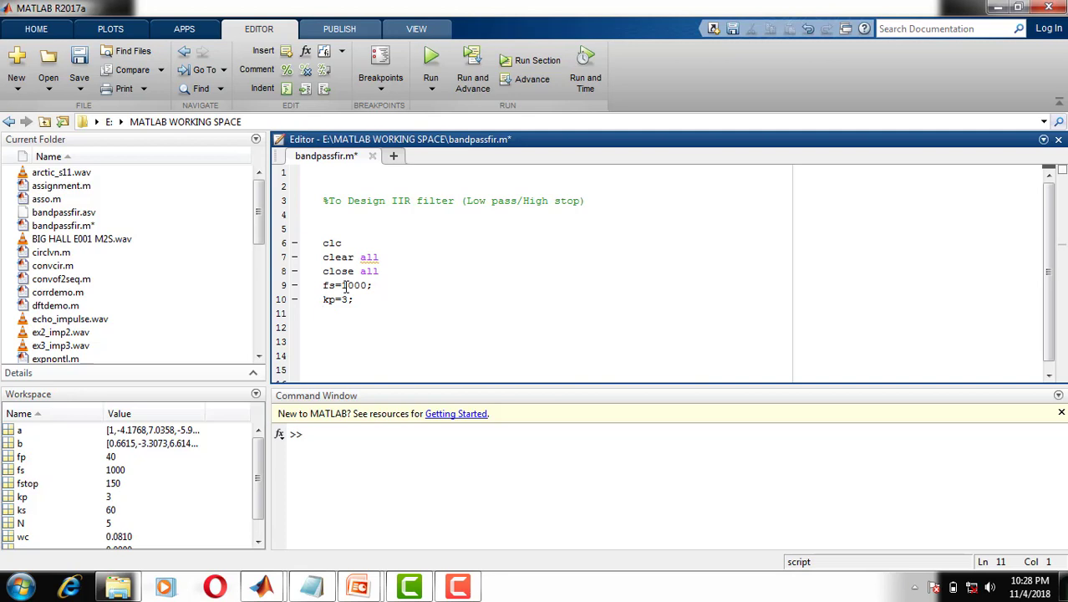
{"action": "type", "text": "ks=60;"}
{"action": "left_click", "coordinate": [555, 327]}
{"action": "type", "text": "fp"}
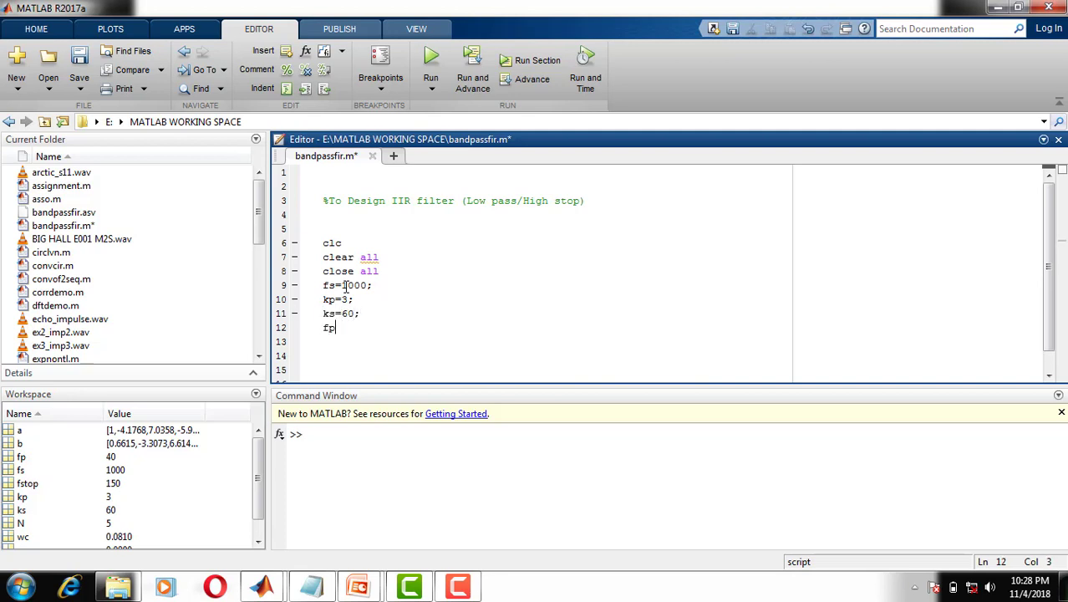
Define passband edges fp1=200, fp2=300 and stopband edges fs1=100, fs2=400
{"action": "type", "text": "1="}
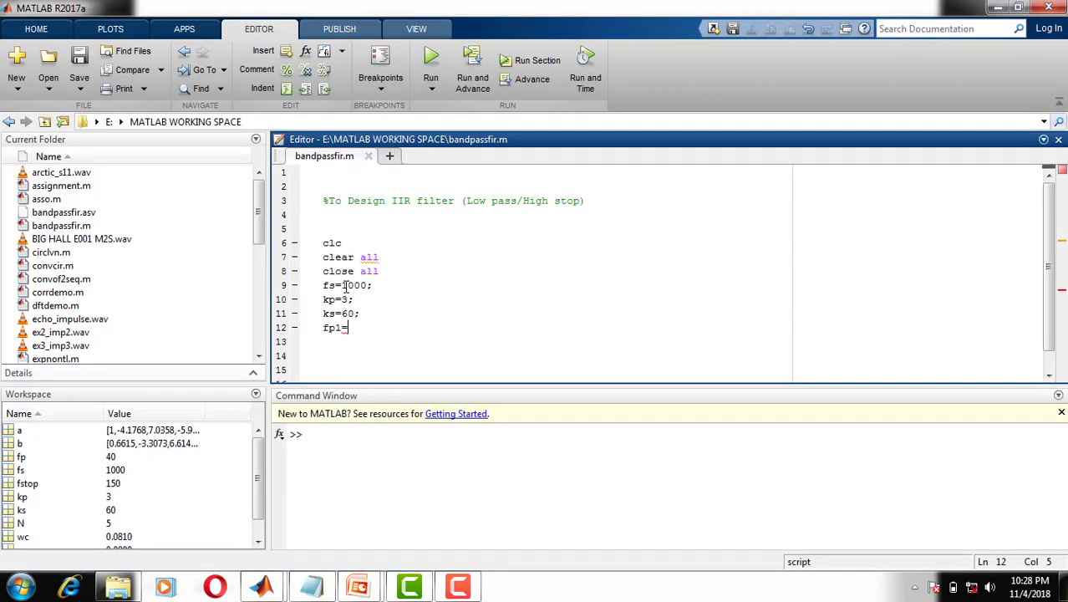
{"action": "type", "text": "200;"}
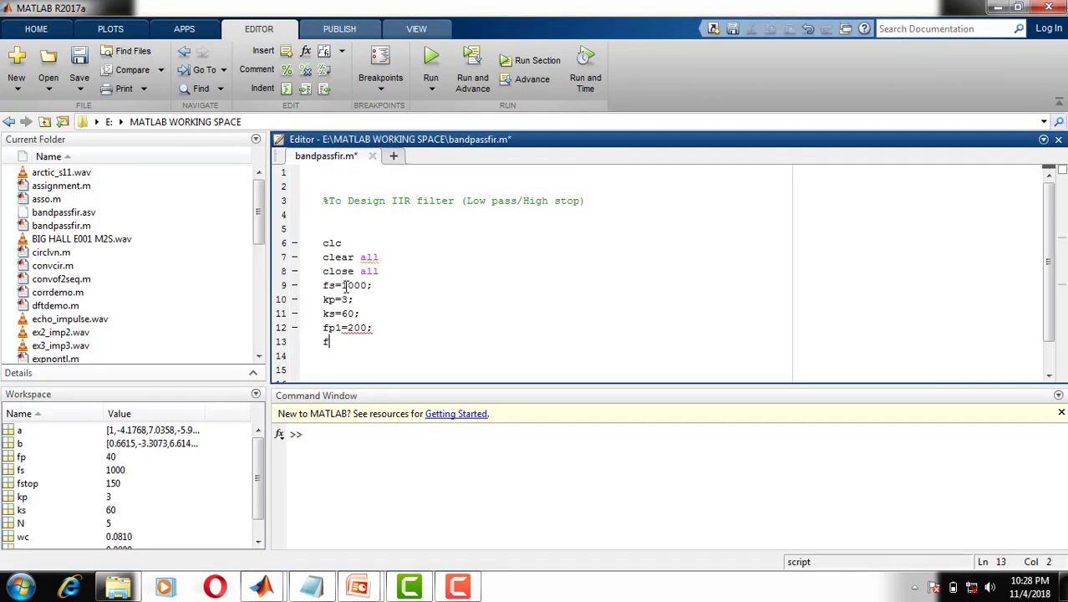
{"action": "type", "text": "p2=3"}
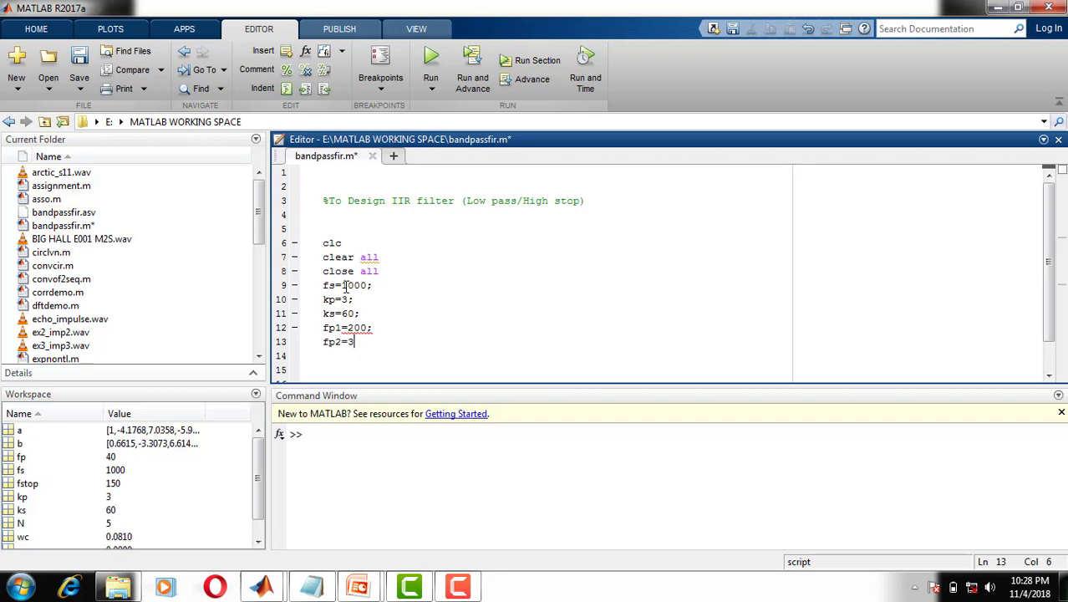
{"action": "type", "text": "00'"}
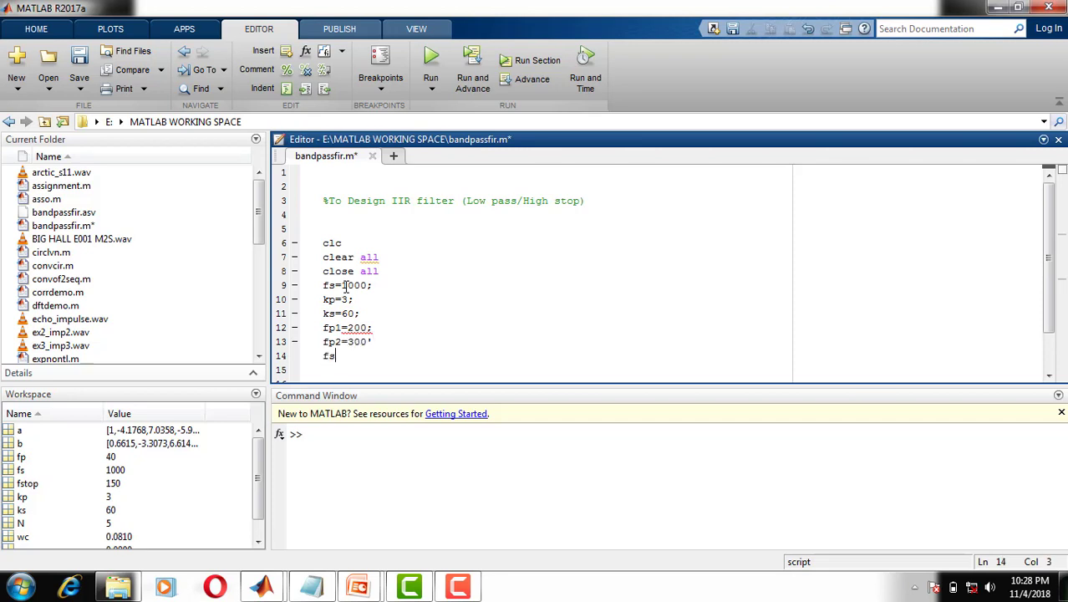
{"action": "type", "text": "1=100"}
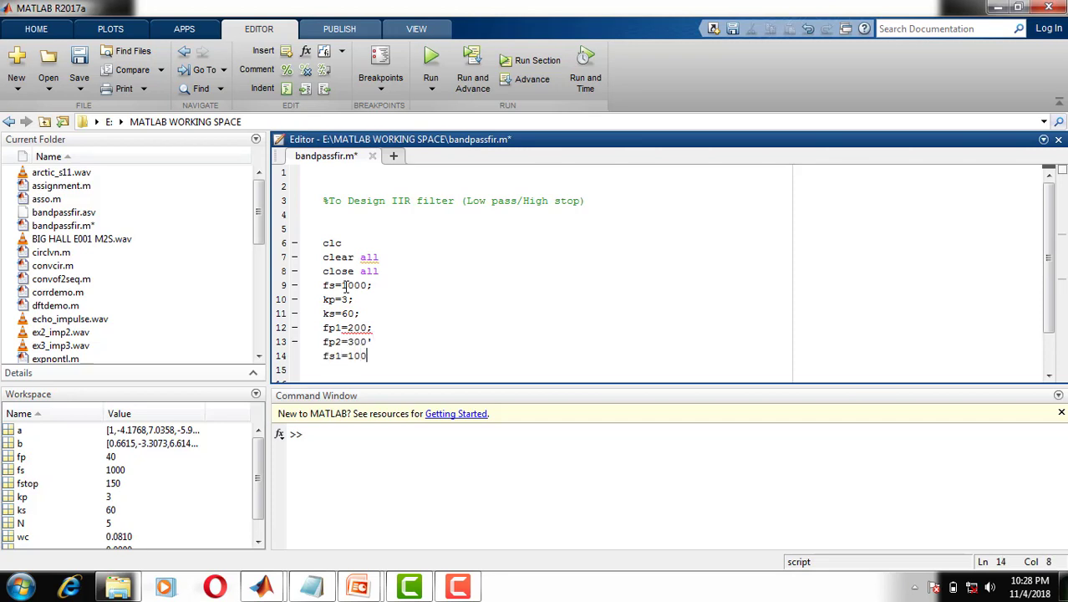
{"action": "type", "text": "fs2"}
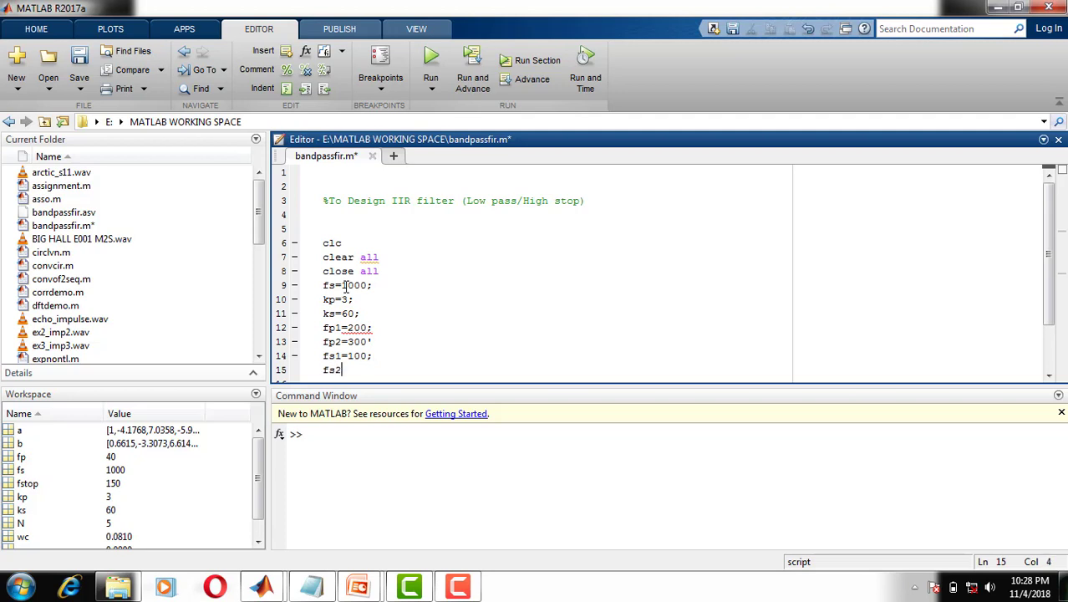
{"action": "type", "text": "=400;"}
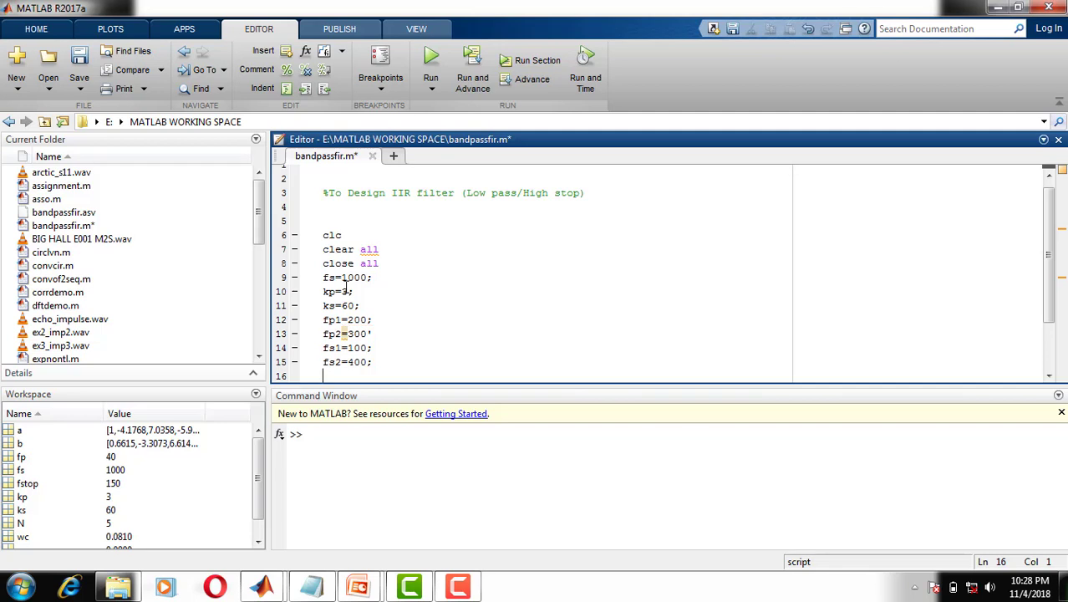
Compute normalized passband edges wp1=fp1/(fs/2) and wp2=fp2/(fs/2)
{"action": "type", "text": "wp1"}
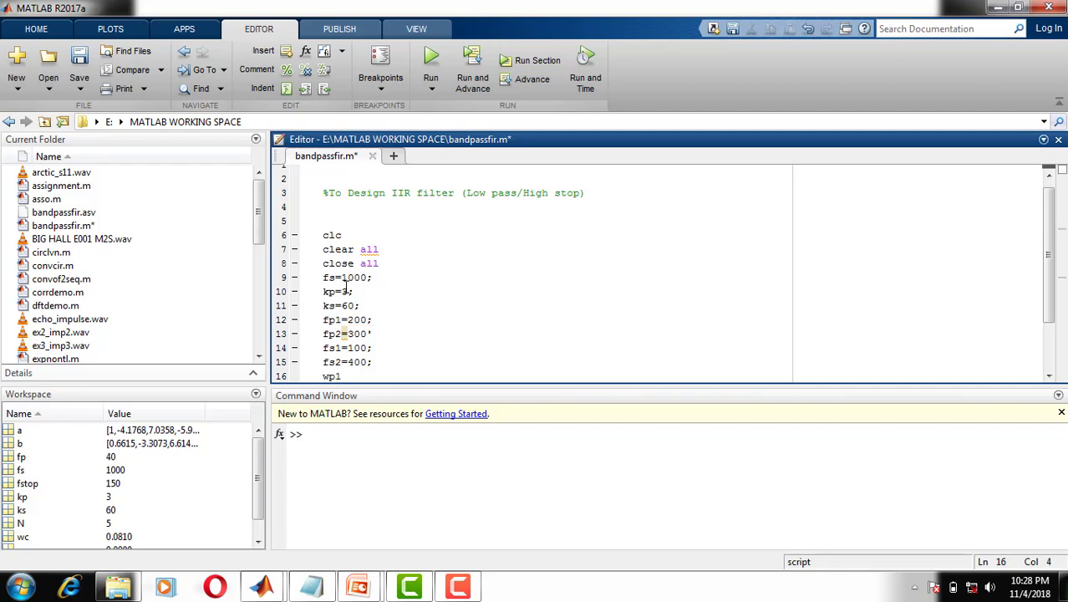
{"action": "type", "text": "=fp"}
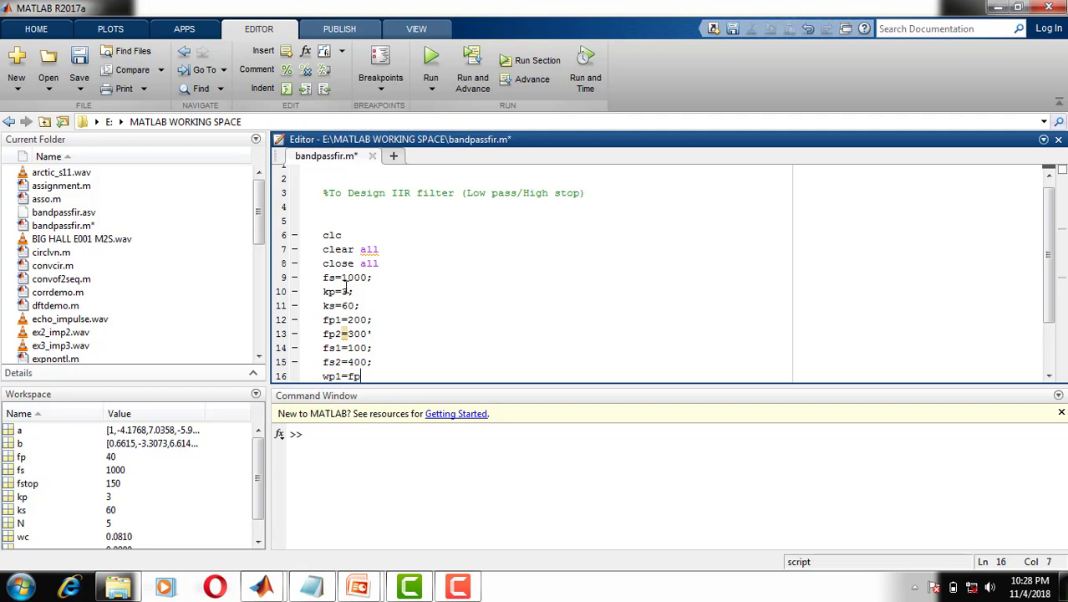
{"action": "type", "text": "1/"}
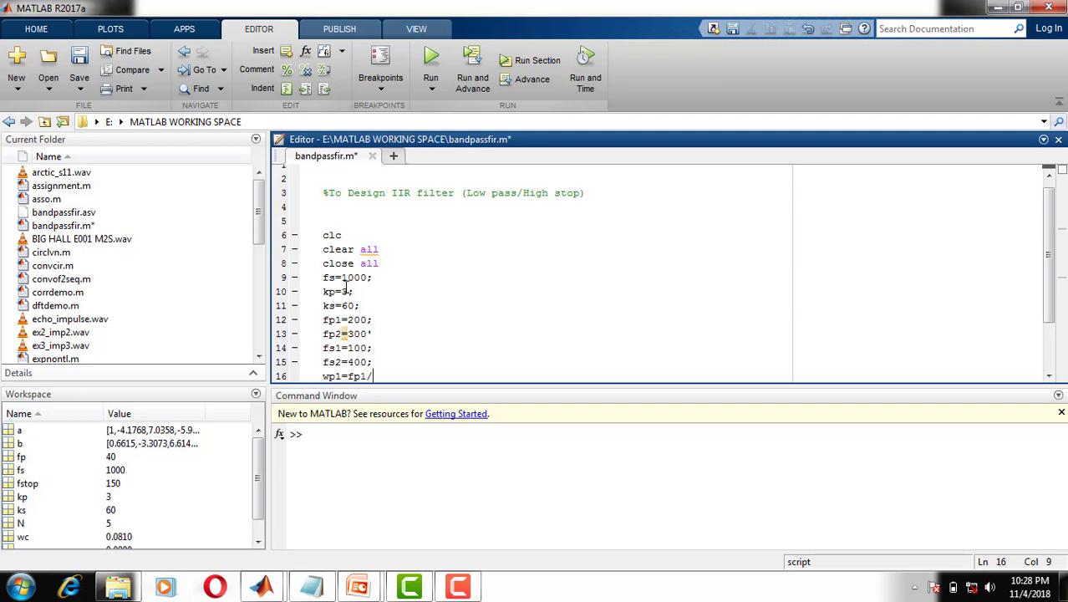
{"action": "type", "text": "(fs/2);"}
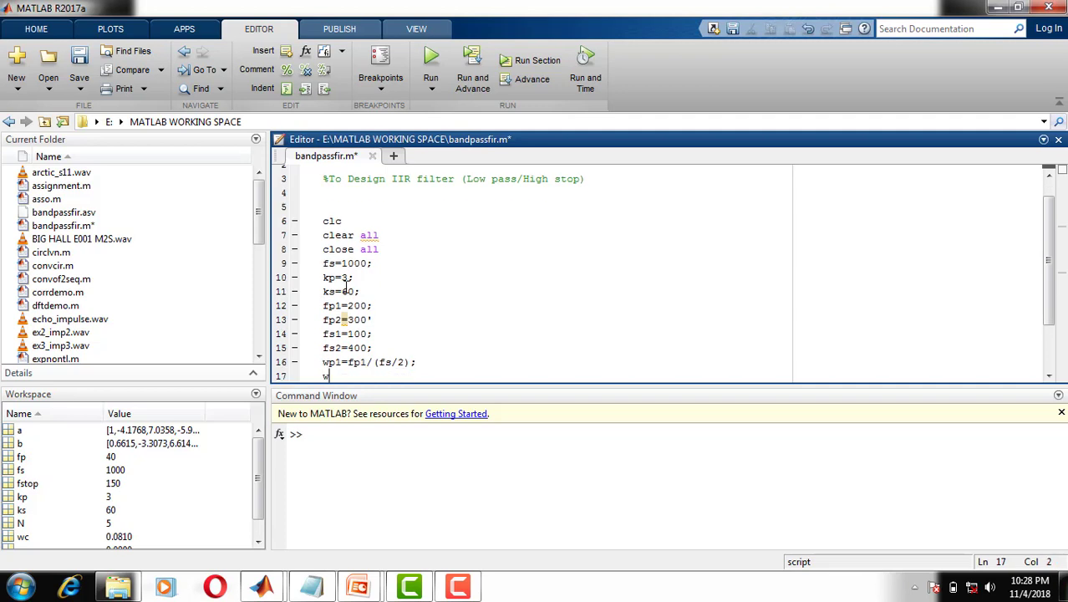
{"action": "type", "text": "wp2=fp"}
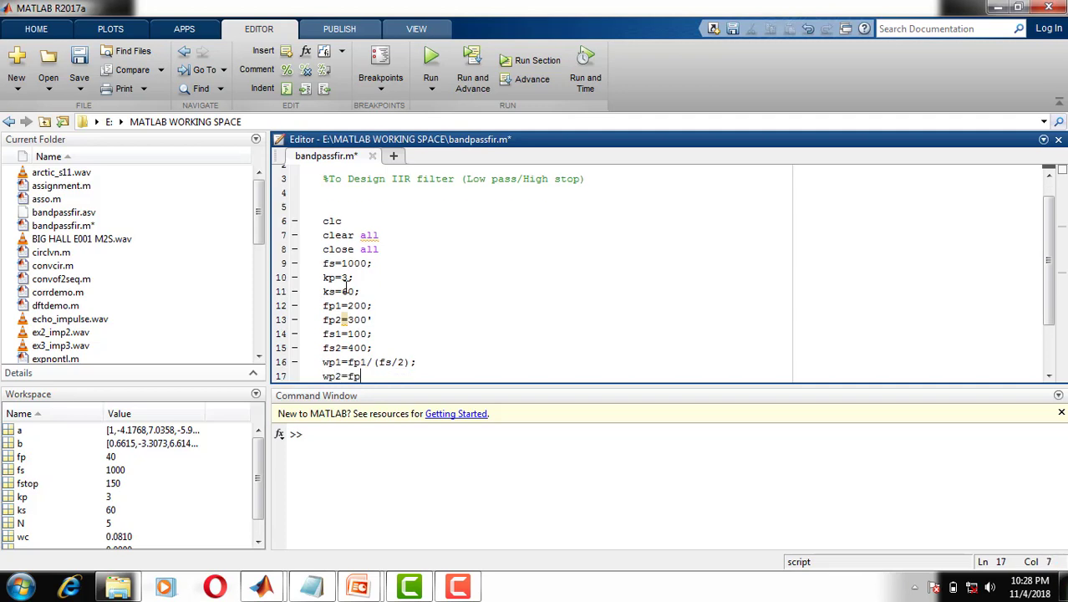
{"action": "type", "text": "2?(fs/2);"}
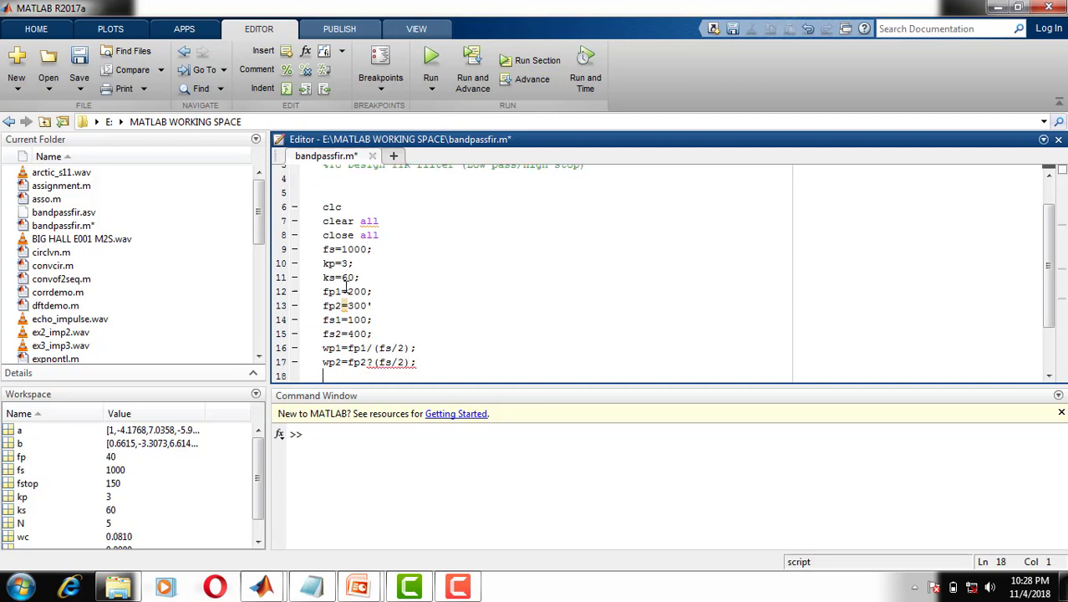
{"action": "type", "text": "fs"}
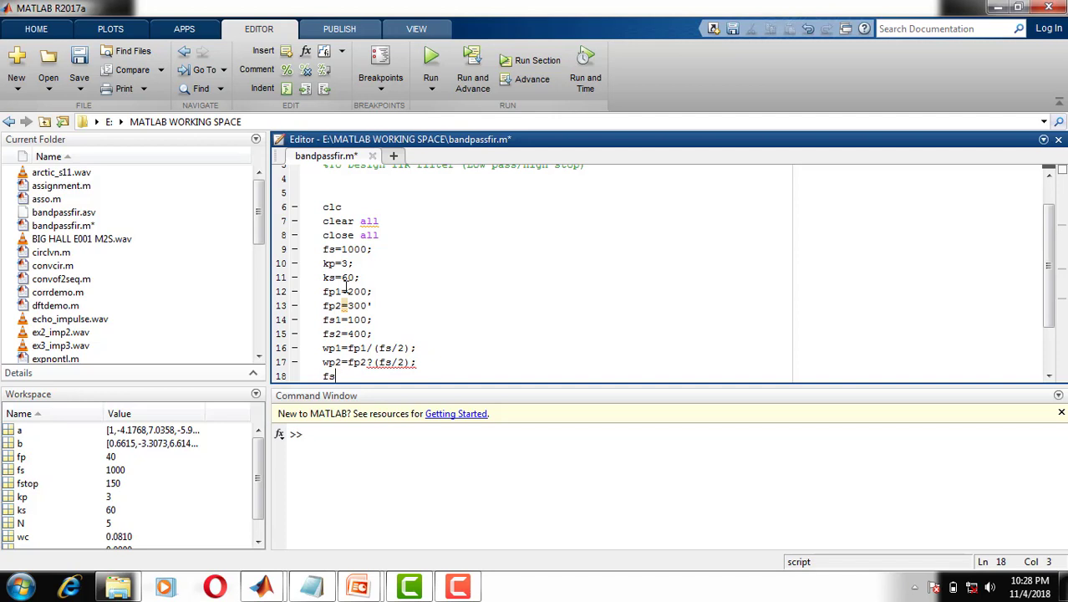
Compute normalized stopband edges ws1=fs1/(fs/2) and ws2=fs2/(fs/2)
{"action": "type", "text": "ws1"}
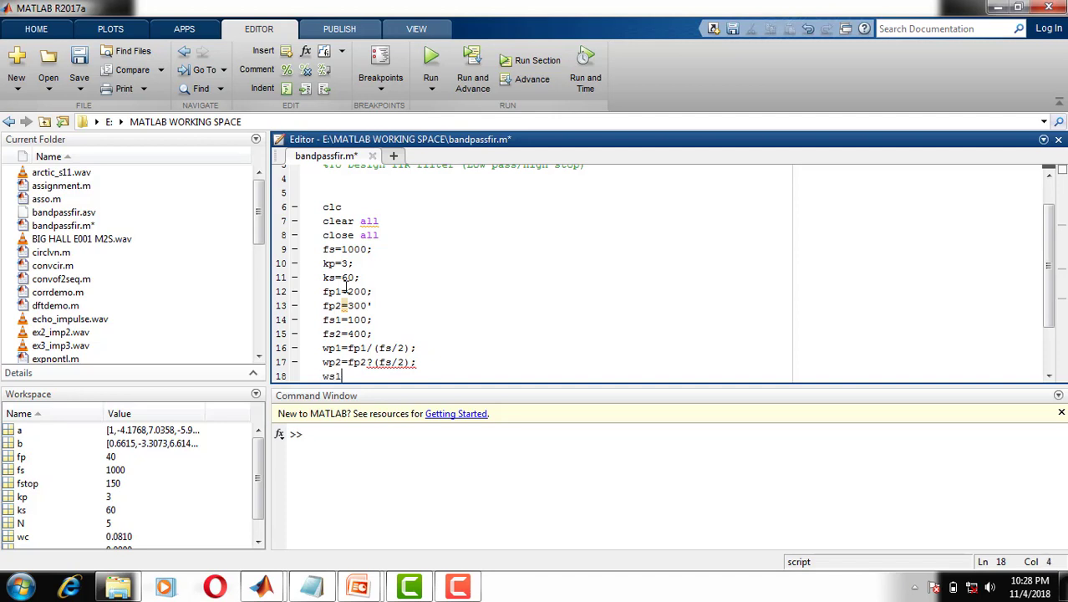
{"action": "type", "text": "=fs1"}
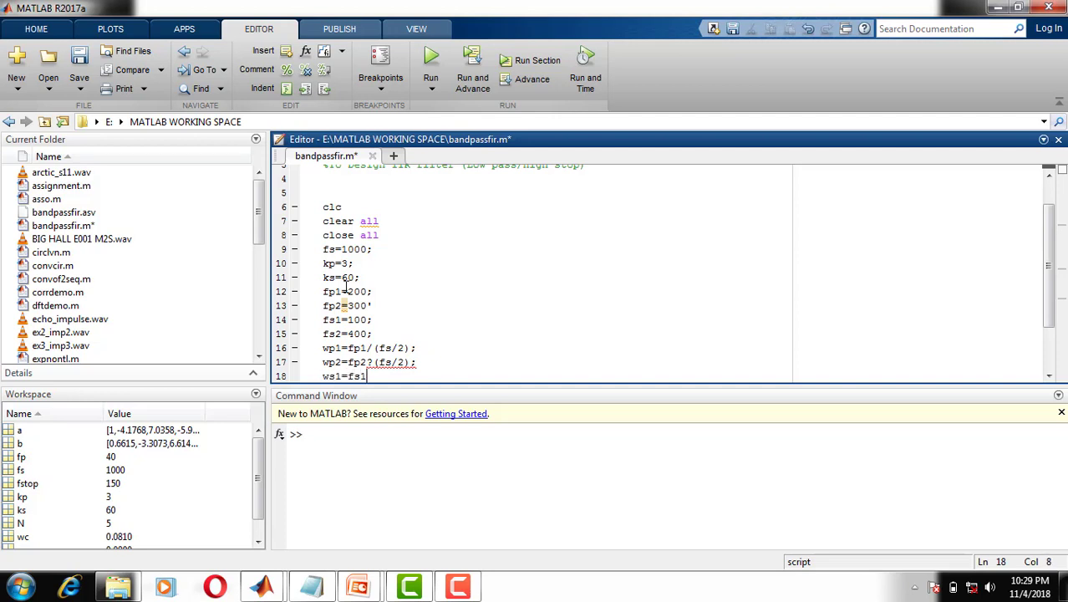
{"action": "type", "text": "?)"}
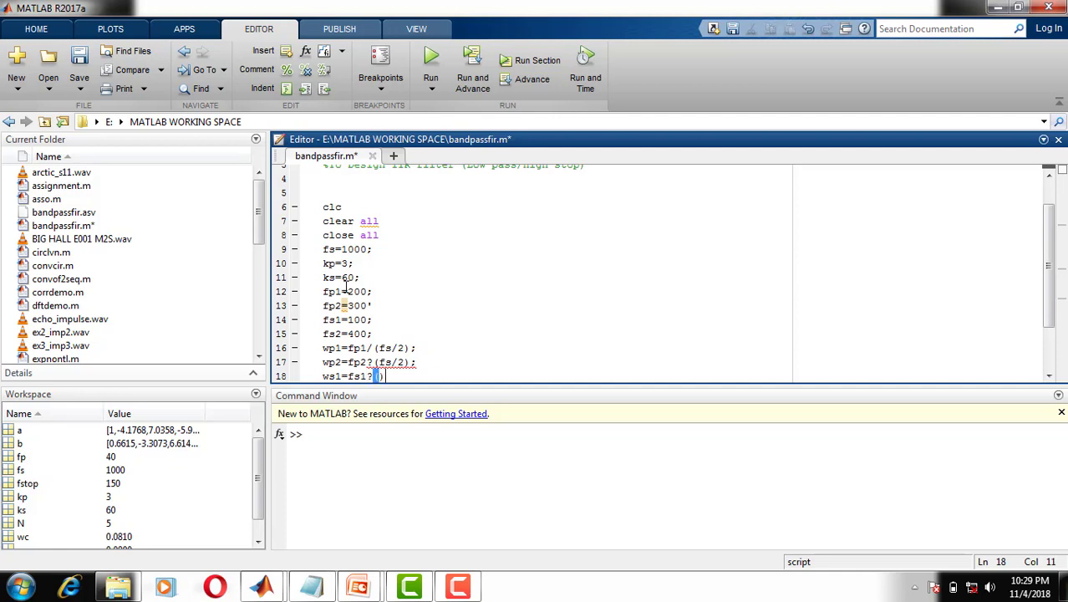
{"action": "key", "text": "Backspace"}
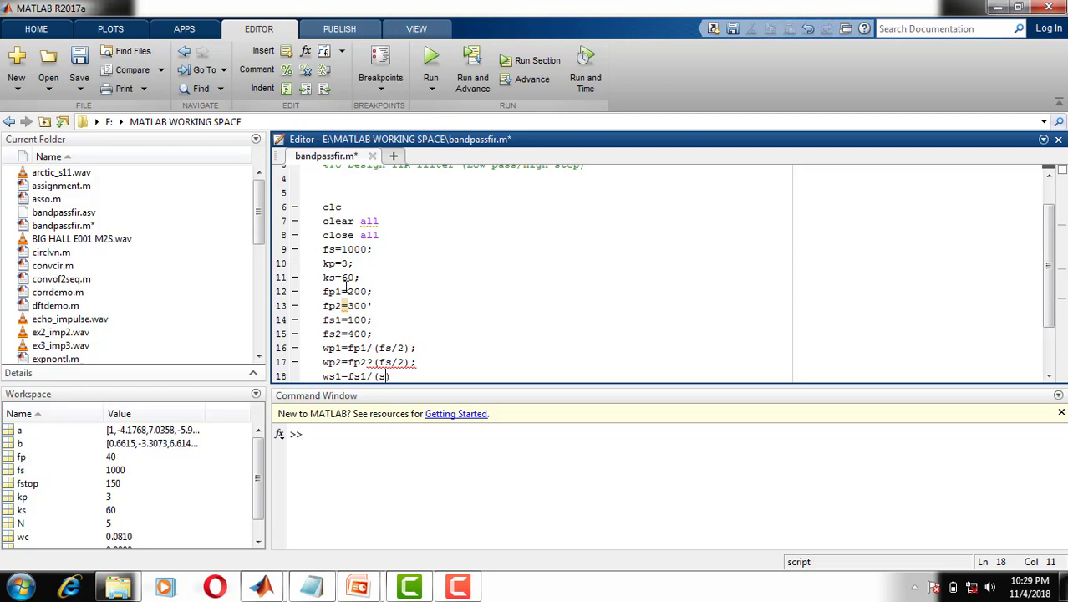
{"action": "type", "text": "s"}
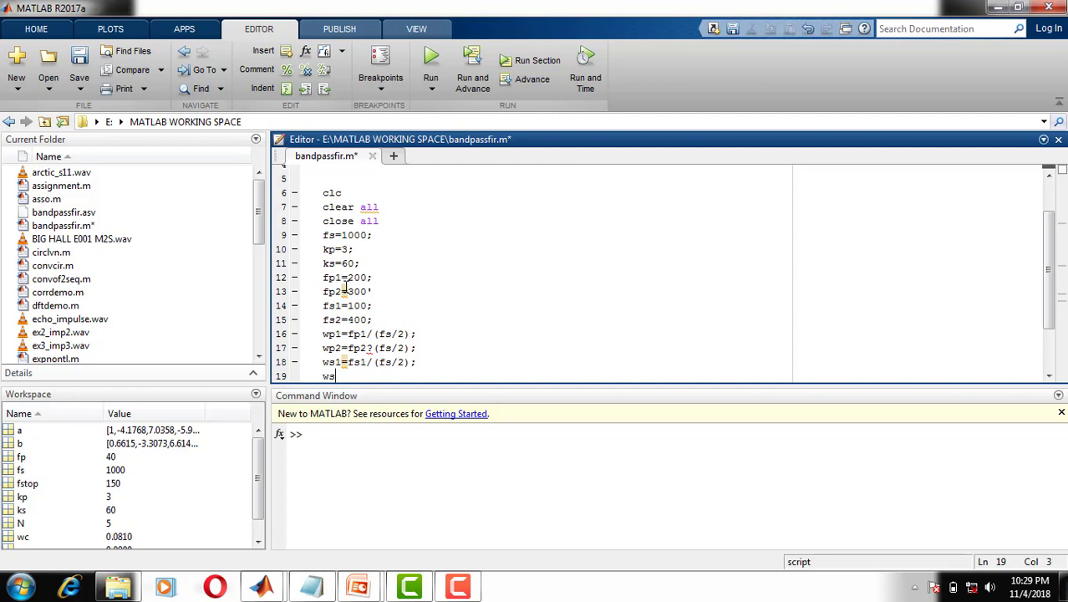
{"action": "type", "text": "=fs2"}
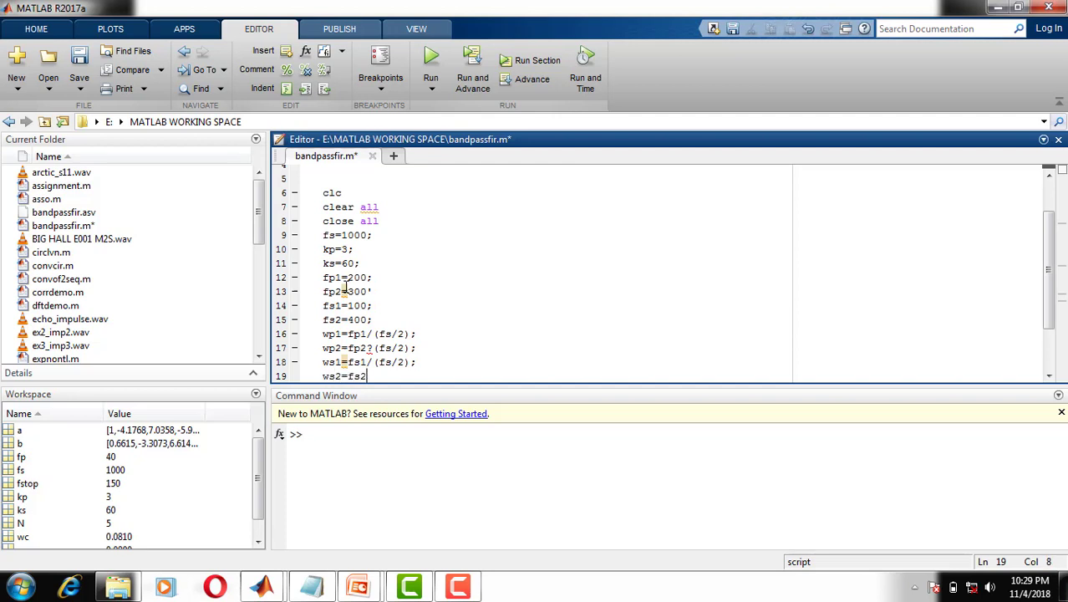
{"action": "type", "text": "/(f"}
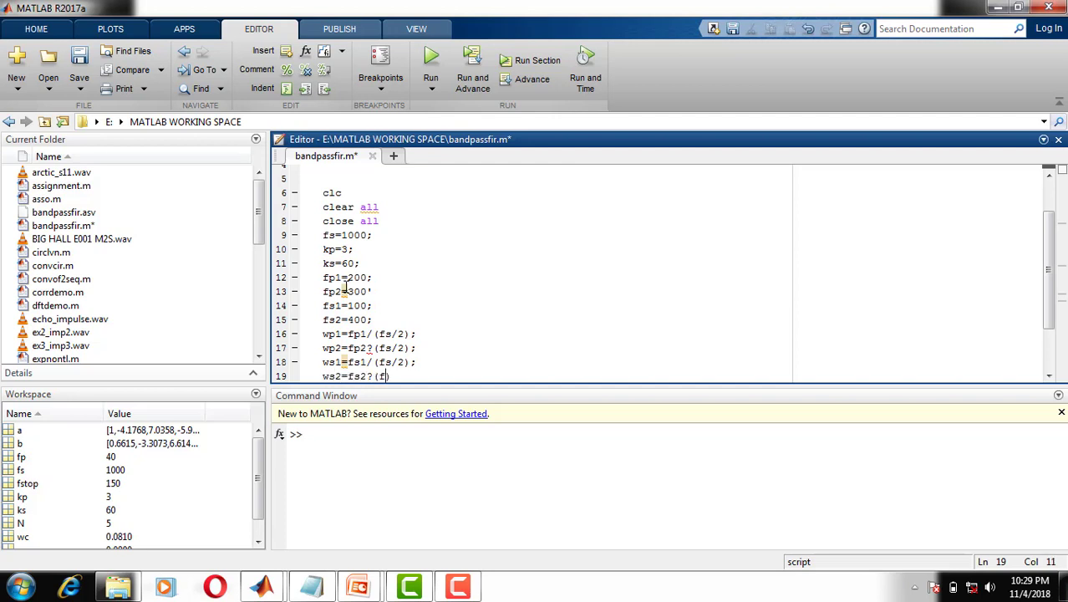
{"action": "type", "text": "fs/2);"}
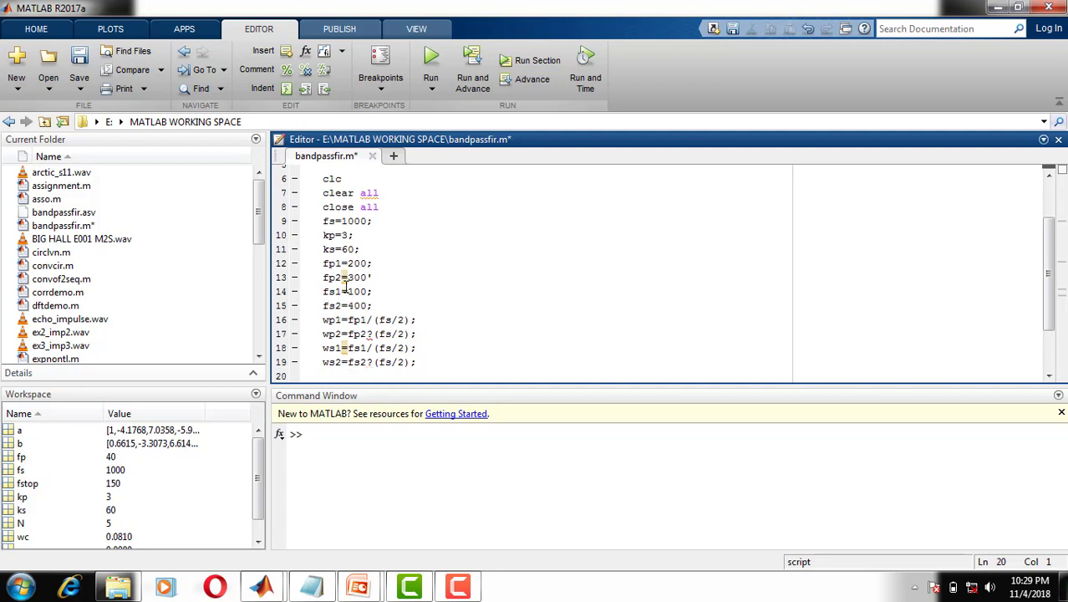
Enter [N wc]=buttord([wp1 wp2],[ws1 ws2],kp,ks) to get the Butterworth order and cutoff
{"action": "type", "text": "[N wc]="}
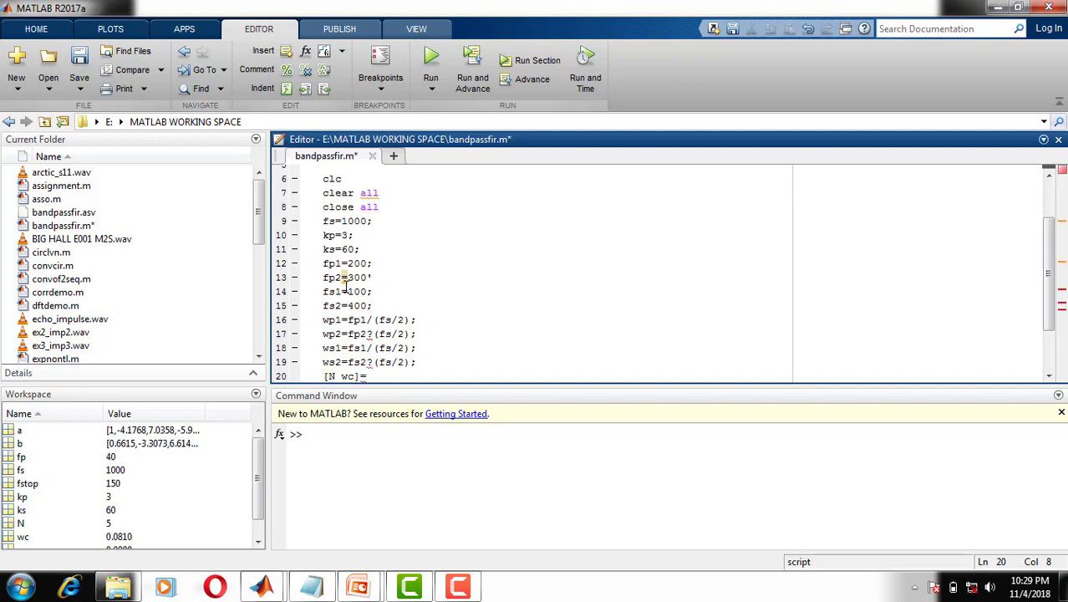
{"action": "type", "text": "bur"}
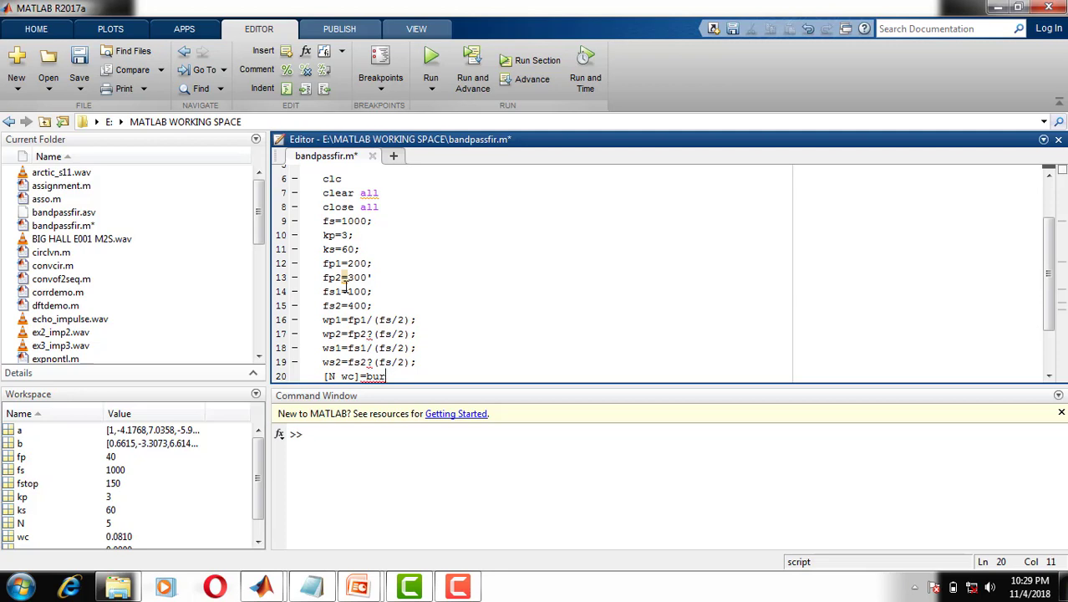
{"action": "type", "text": "tore"}
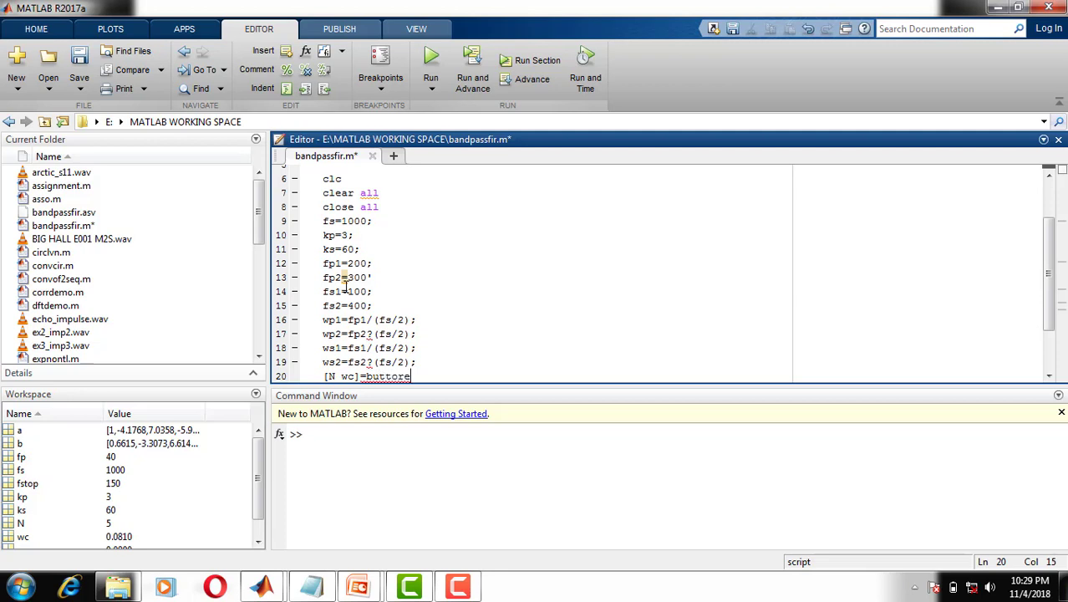
{"action": "type", "text": "()"}
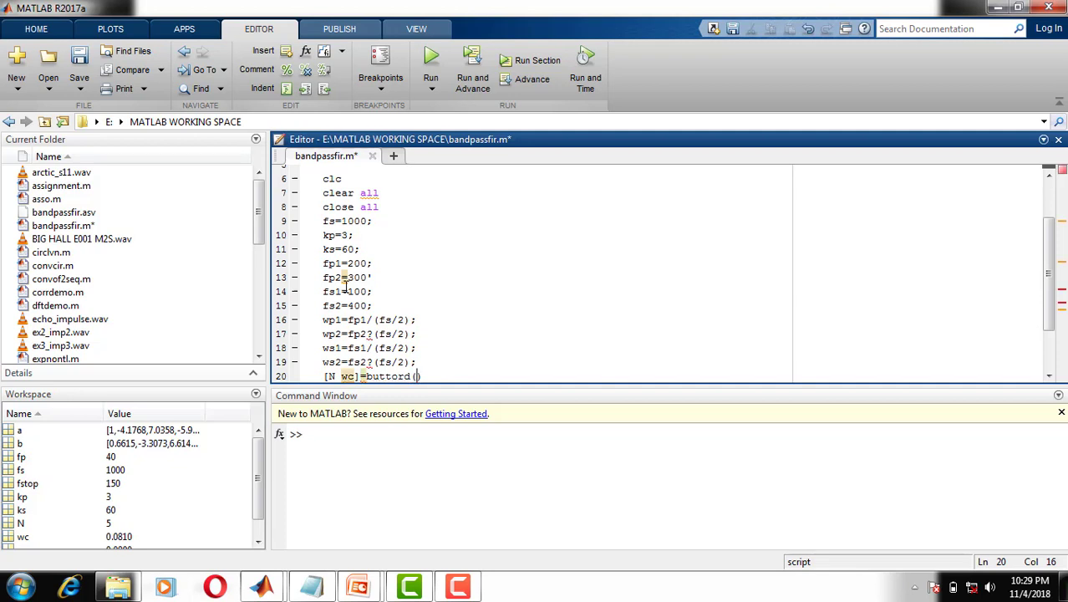
{"action": "type", "text": "["}
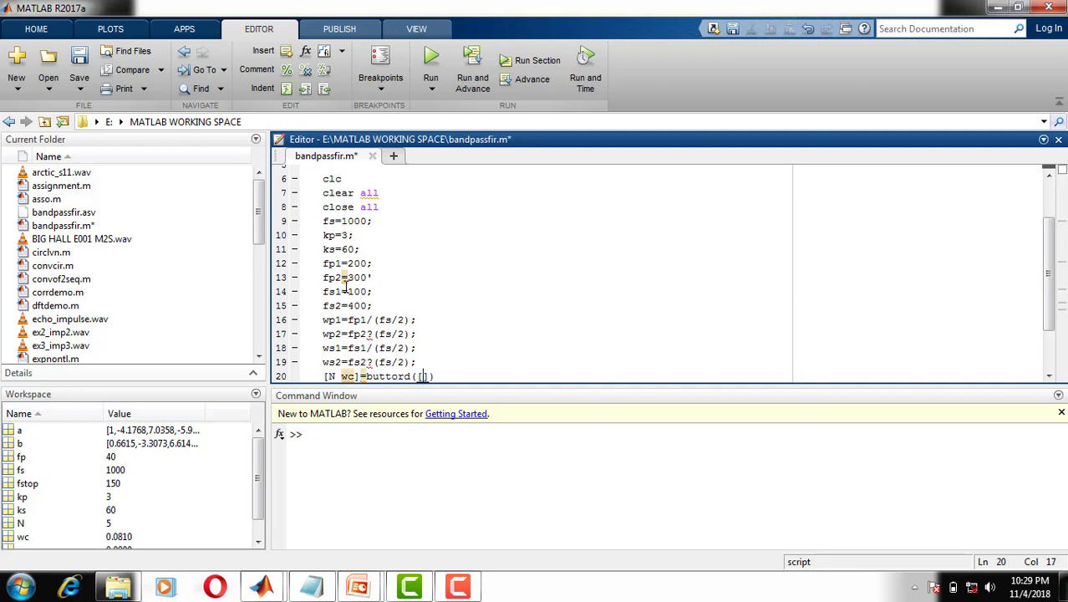
{"action": "type", "text": "wp"}
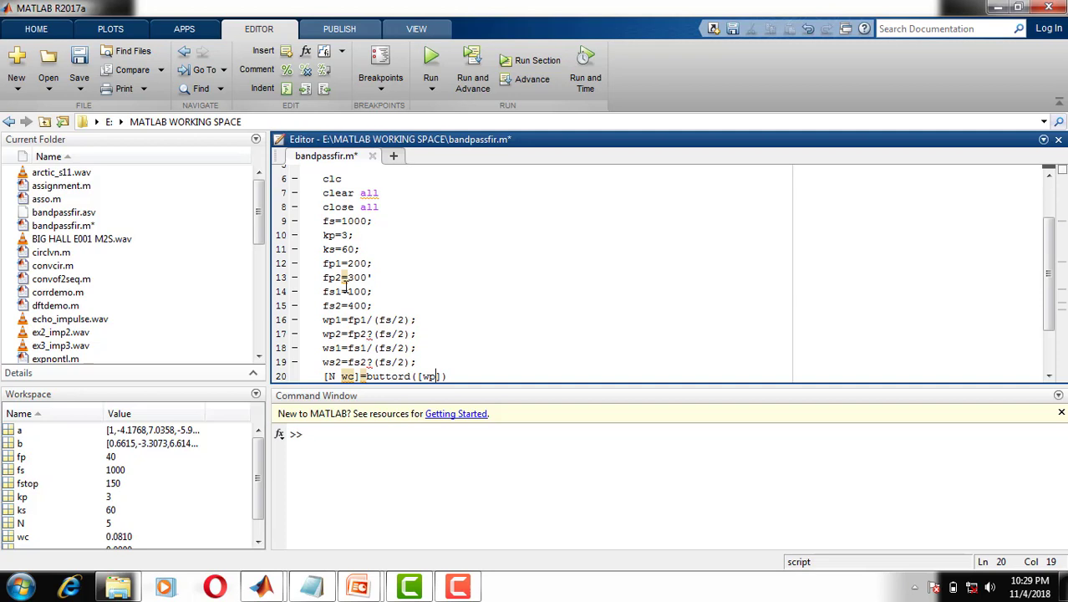
{"action": "type", "text": "wp2],["}
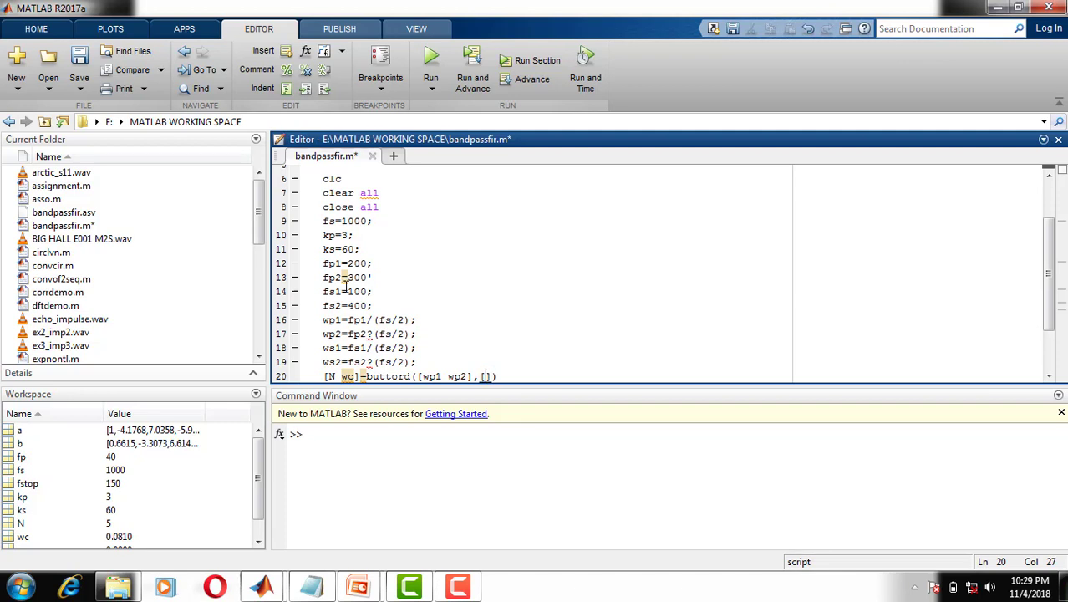
{"action": "type", "text": "ws1"}
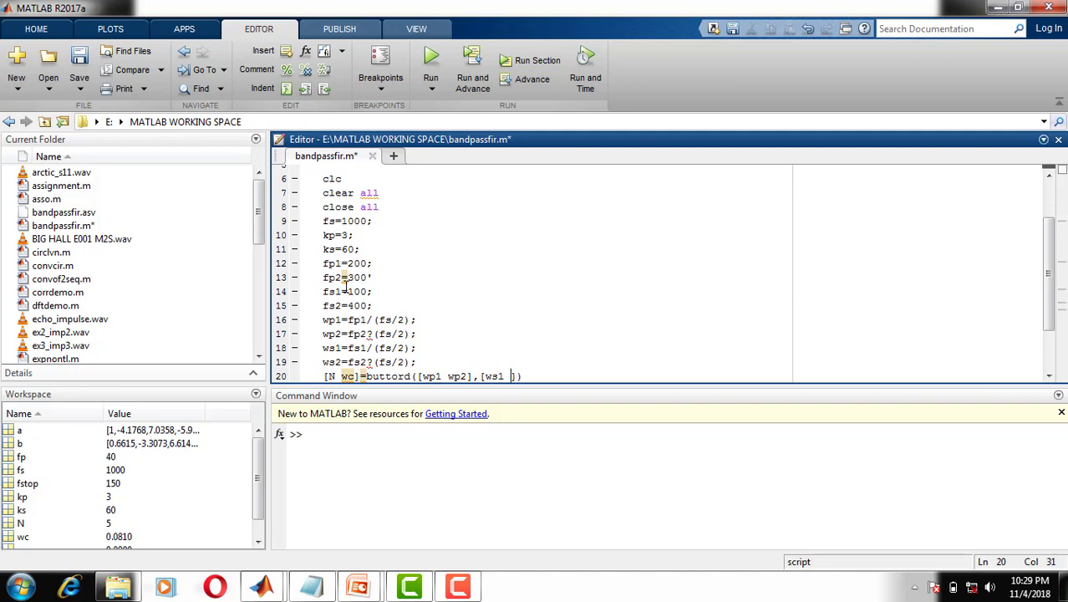
{"action": "type", "text": "ws2"}
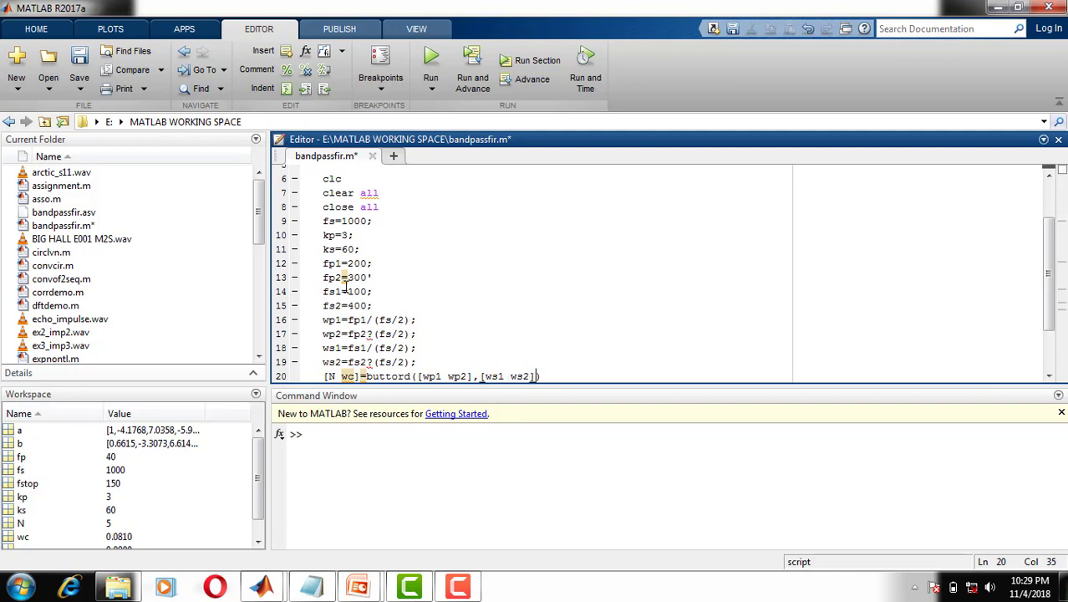
{"action": "type", "text": ",kp"}
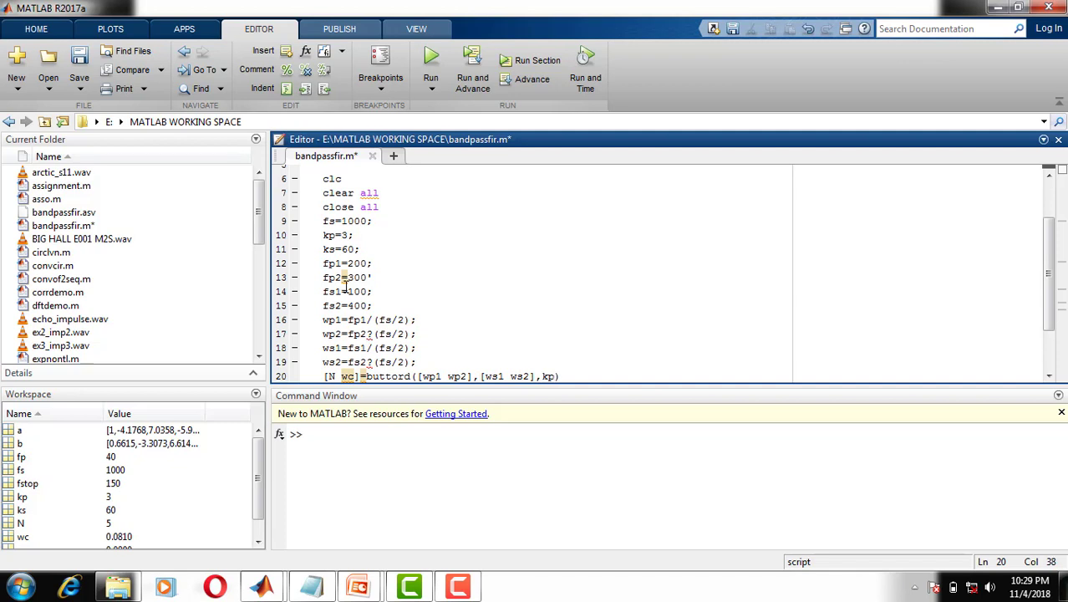
{"action": "type", "text": ",ks"}
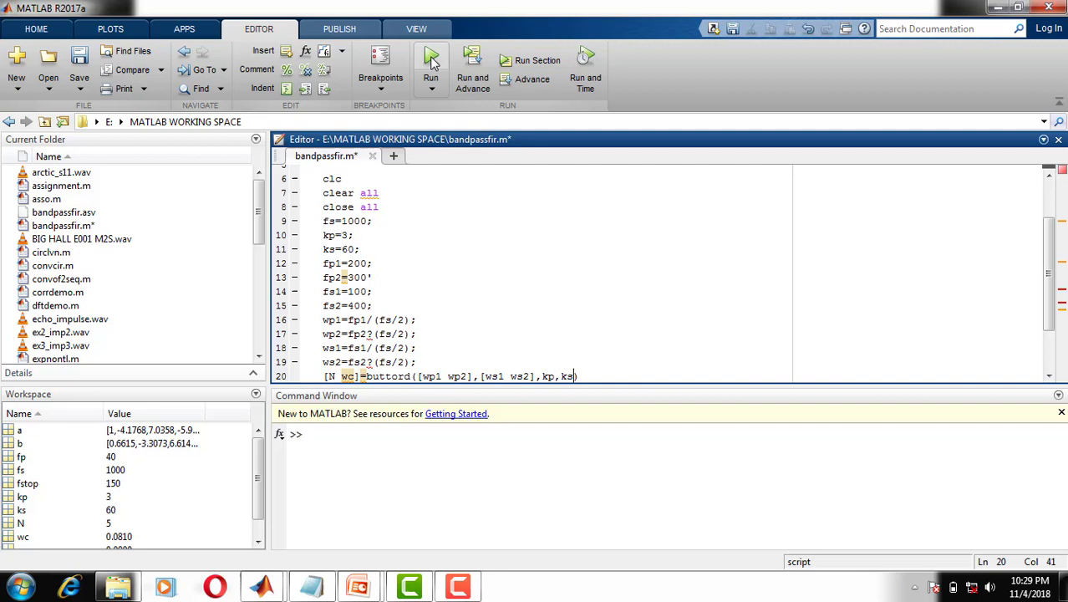
Save and run the script, then inspect order N=5 and cutoff wc=[0.3940 0.6060]
{"action": "left_click", "coordinate": [430, 59]}
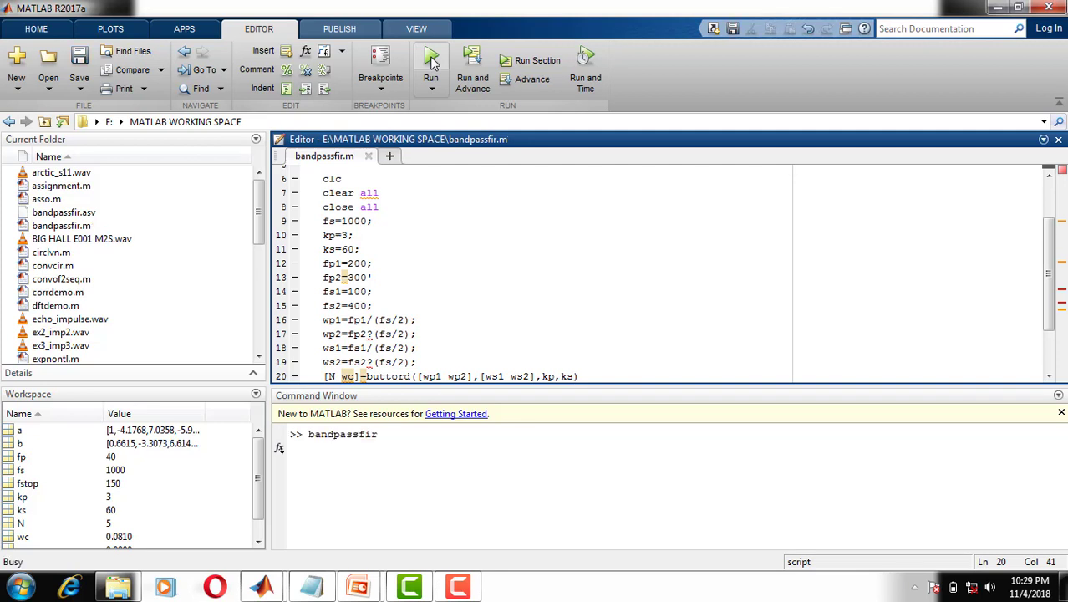
{"action": "left_click", "coordinate": [430, 63]}
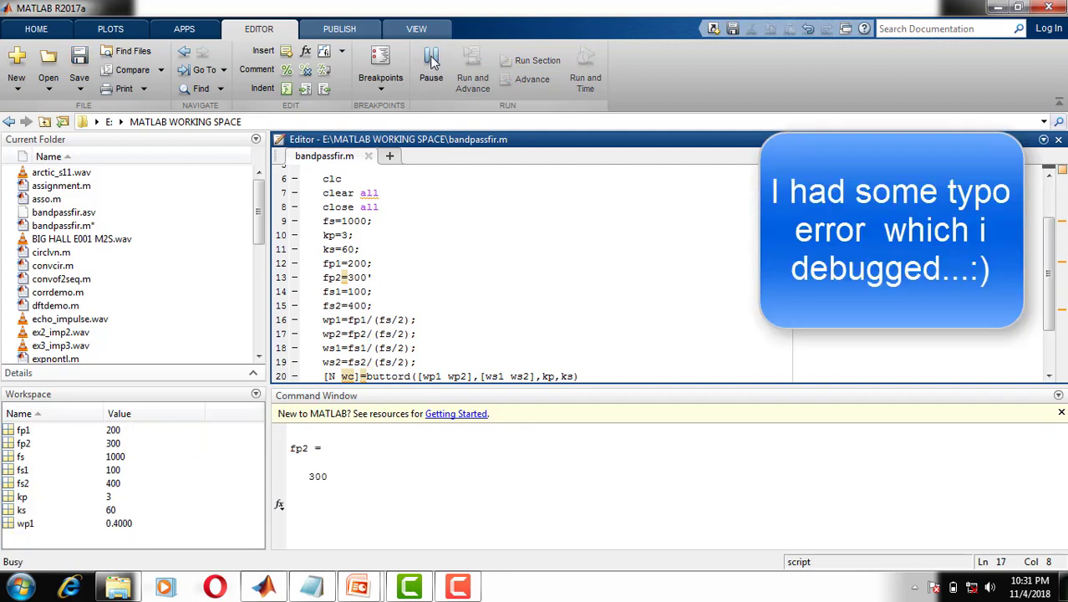
{"action": "left_click", "coordinate": [431, 67]}
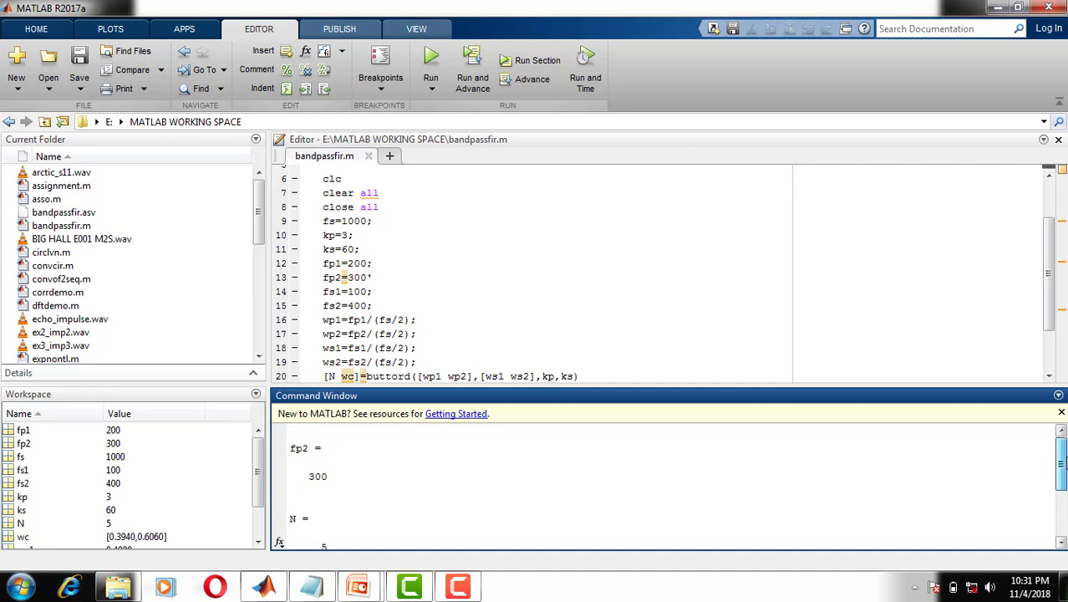
{"action": "scroll", "scroll_direction": "down", "scroll_amount": 3}
{"action": "type", "text": ";"}
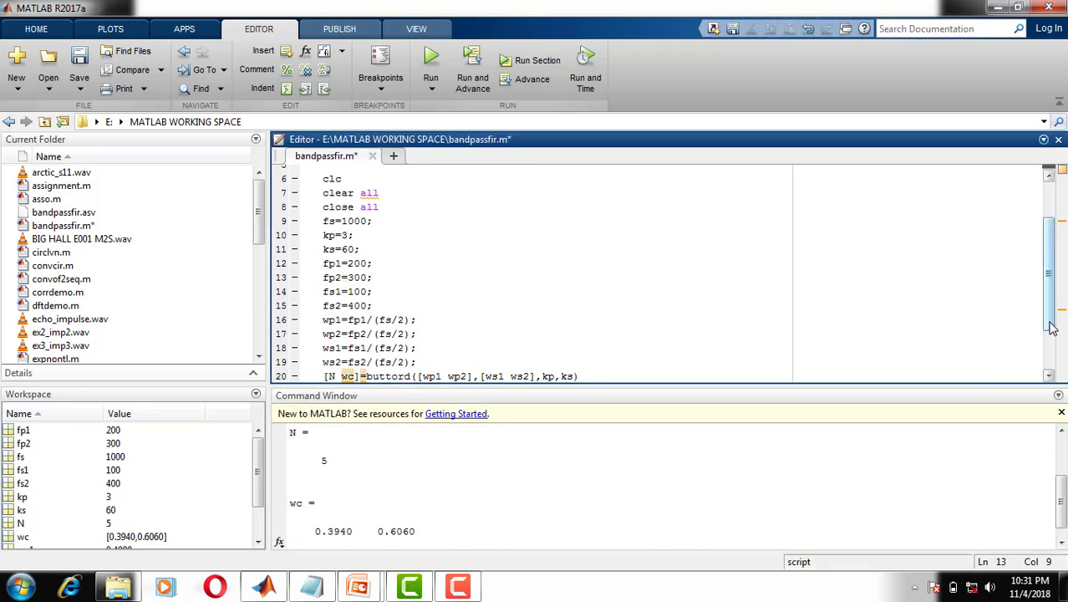
{"action": "scroll", "scroll_direction": "down", "scroll_amount": 3}
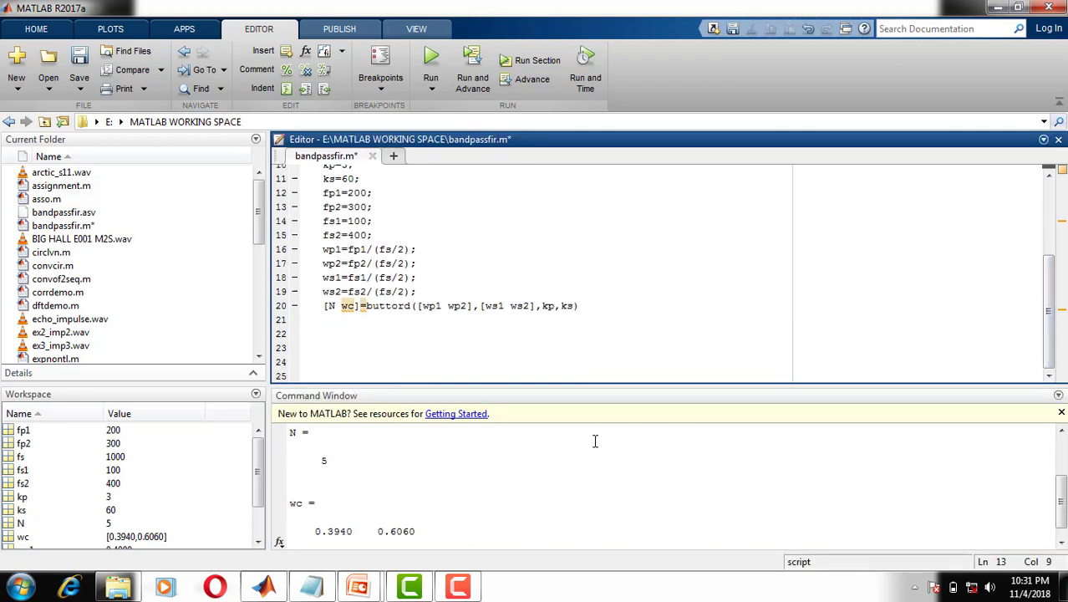
{"action": "double_click", "coordinate": [323, 460]}
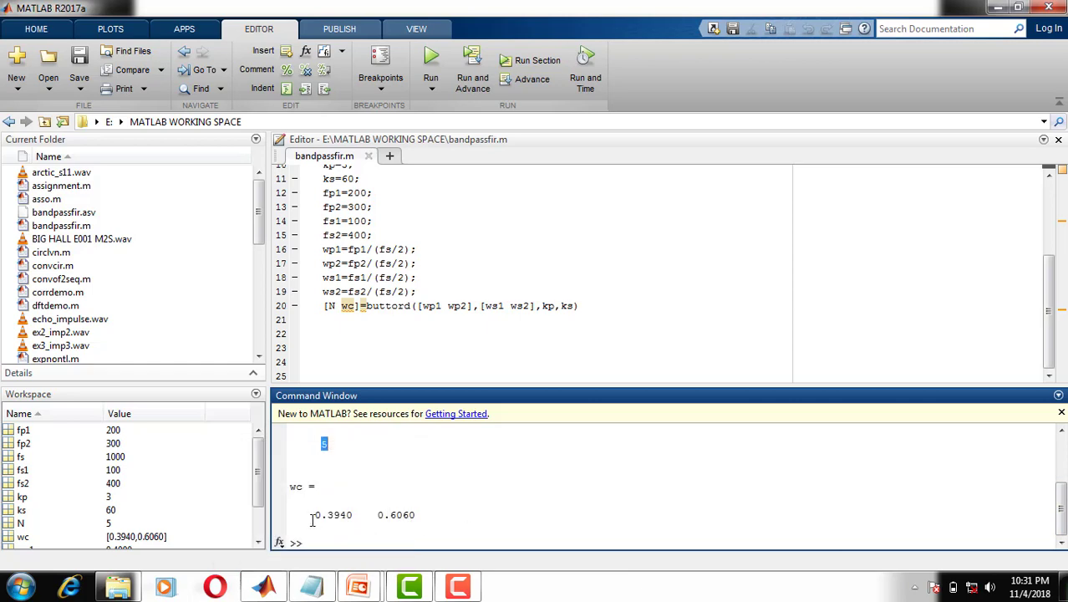
{"action": "mouse_move", "coordinate": [361, 585]}
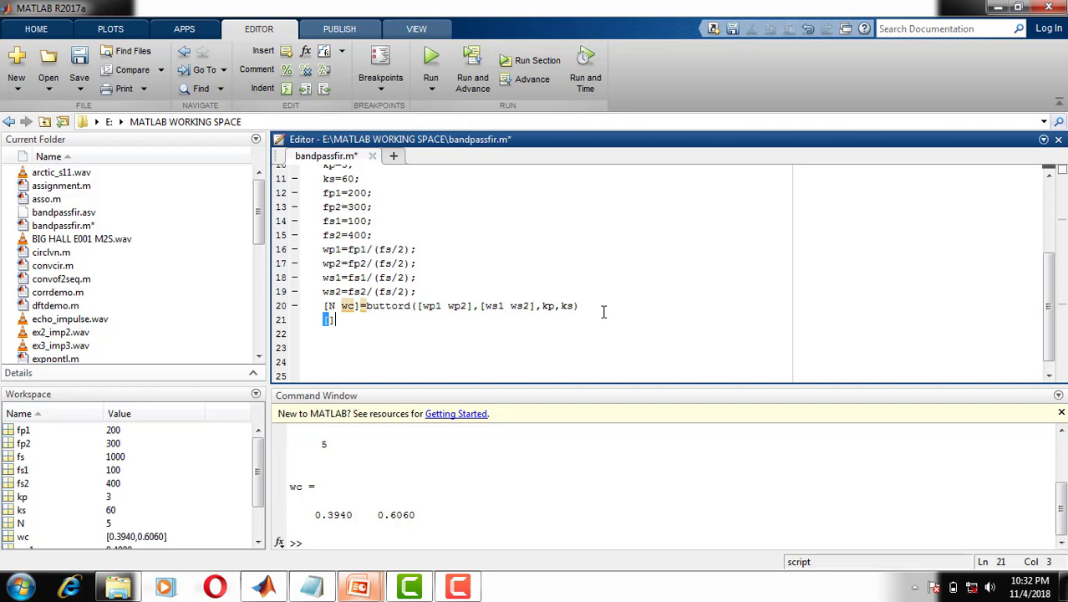
Enter [b a]=butter(N,wc,'bandpass') on line 21 of the script
{"action": "type", "text": "[b a]"}
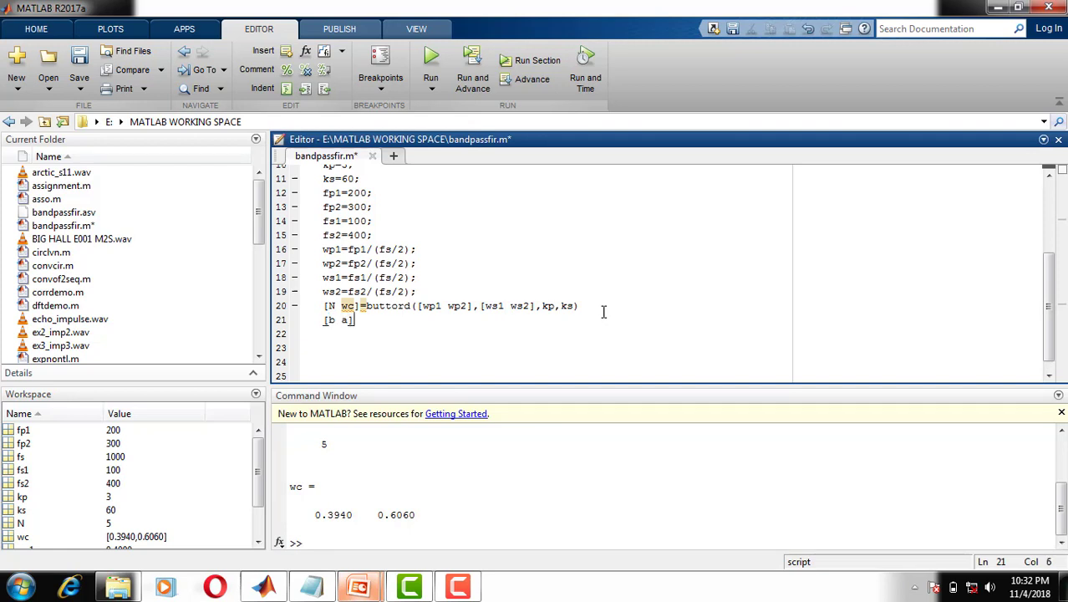
{"action": "type", "text": "="}
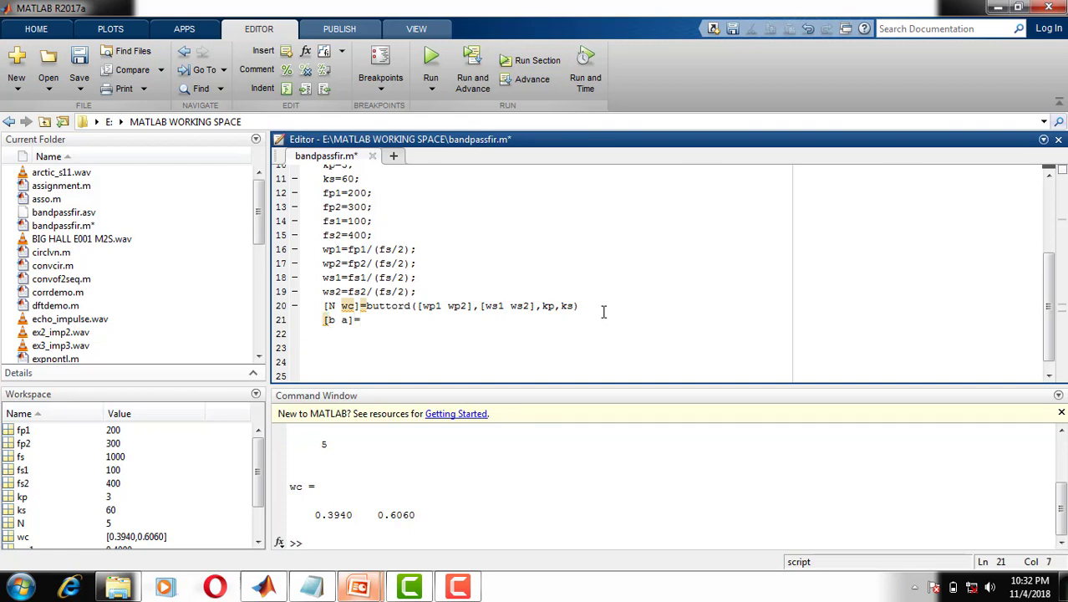
{"action": "type", "text": "butter"}
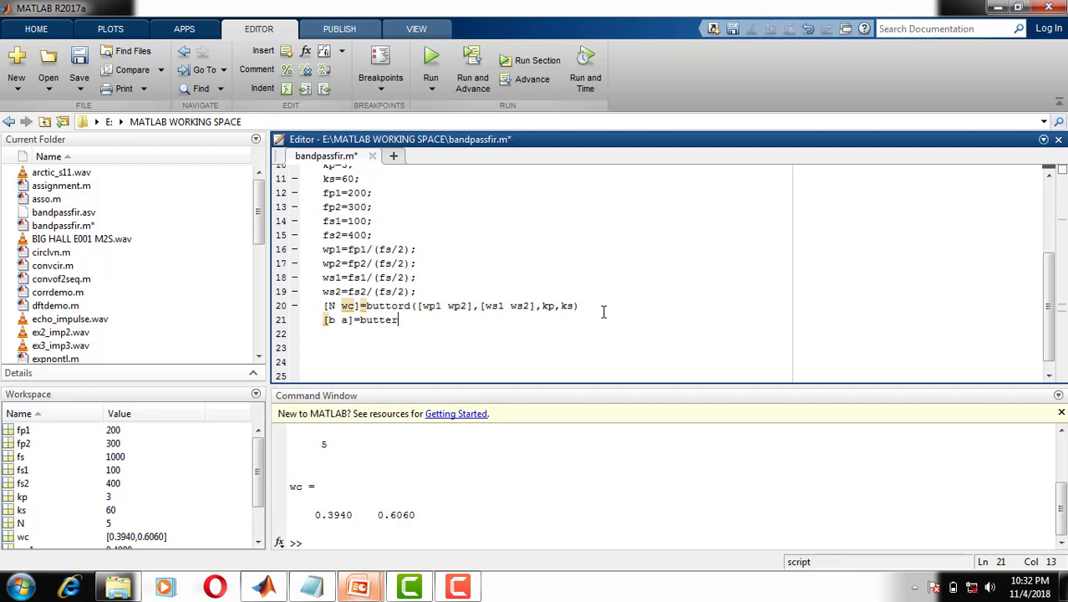
{"action": "type", "text": "(N,"}
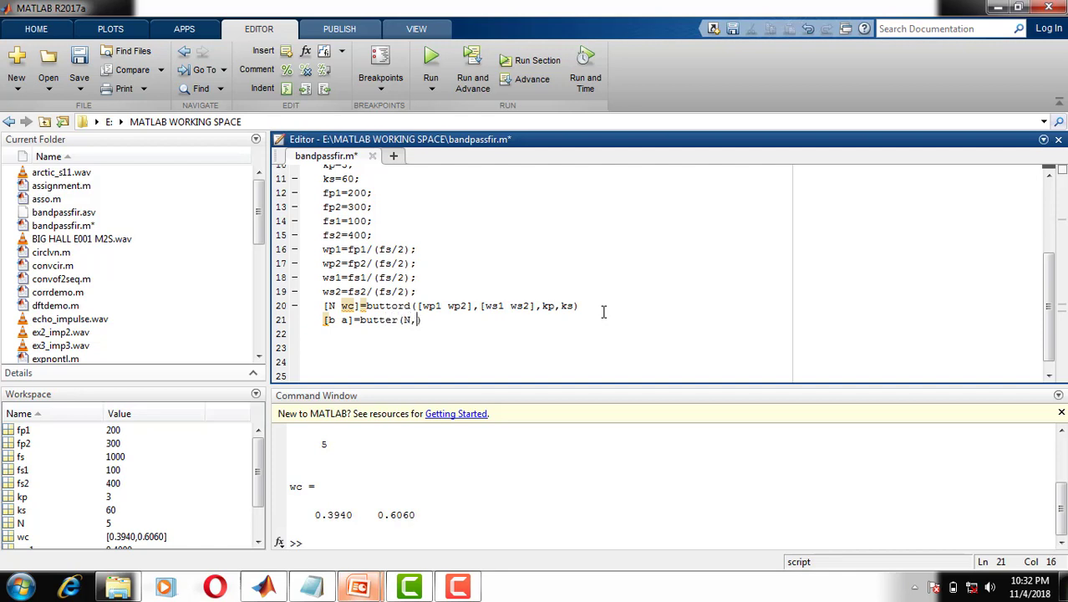
{"action": "type", "text": "wc"}
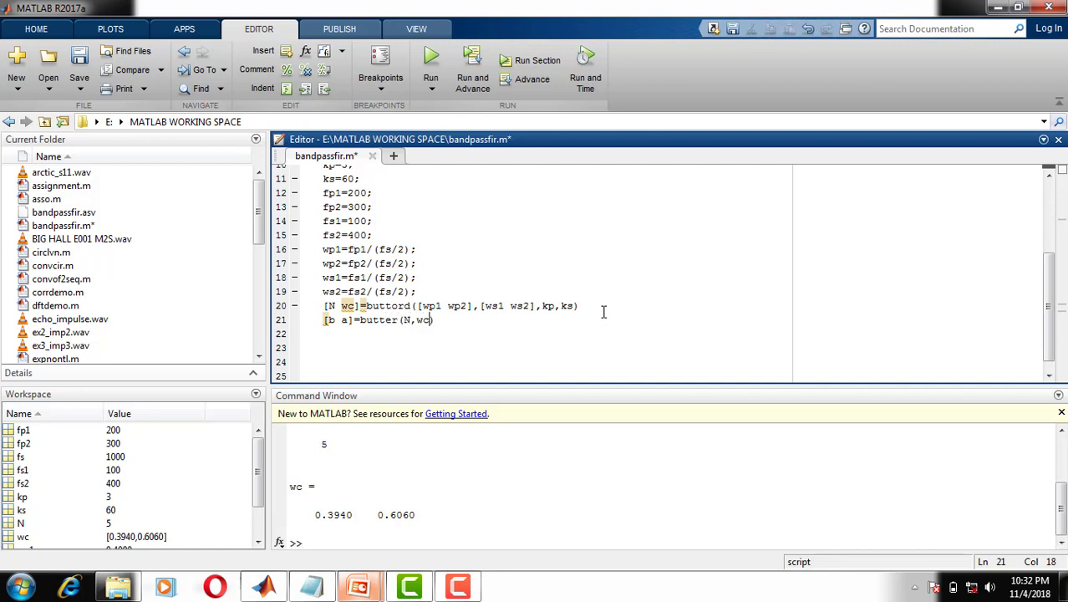
{"action": "type", "text": ", '"}
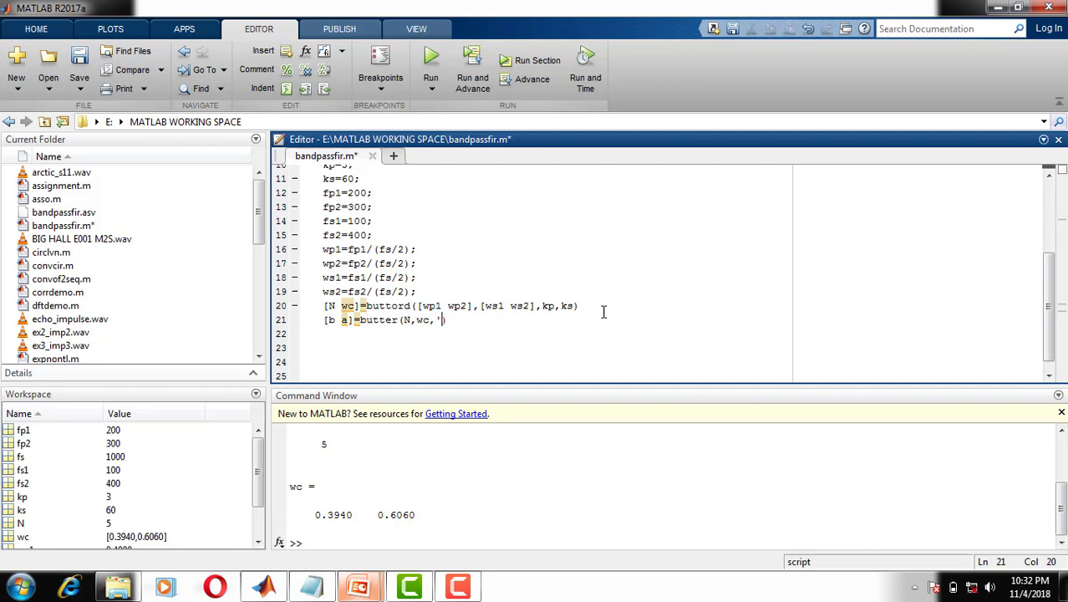
{"action": "type", "text": "band"}
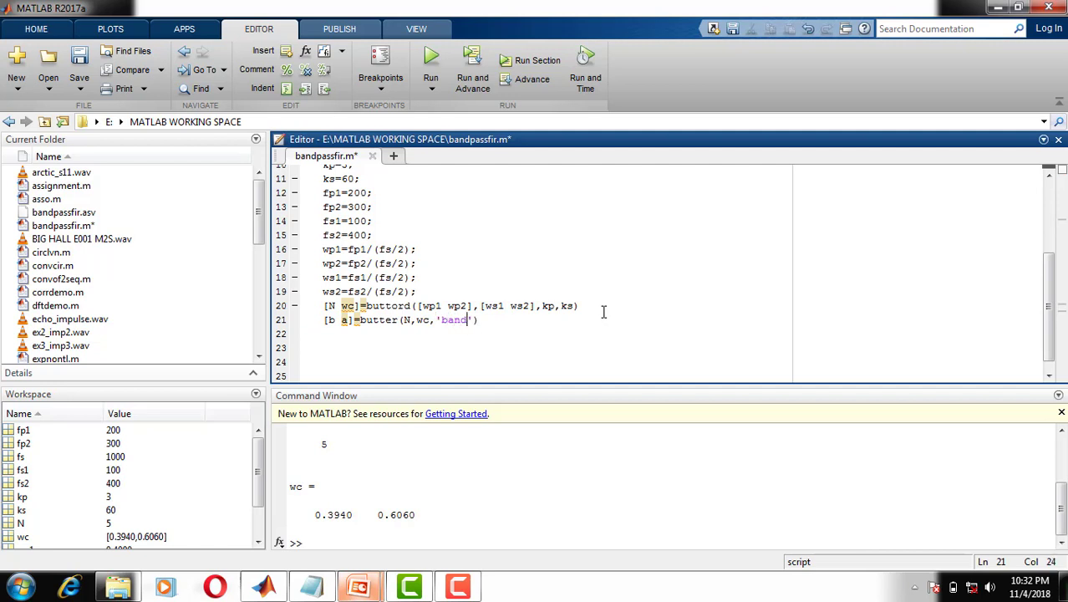
{"action": "type", "text": "pass"}
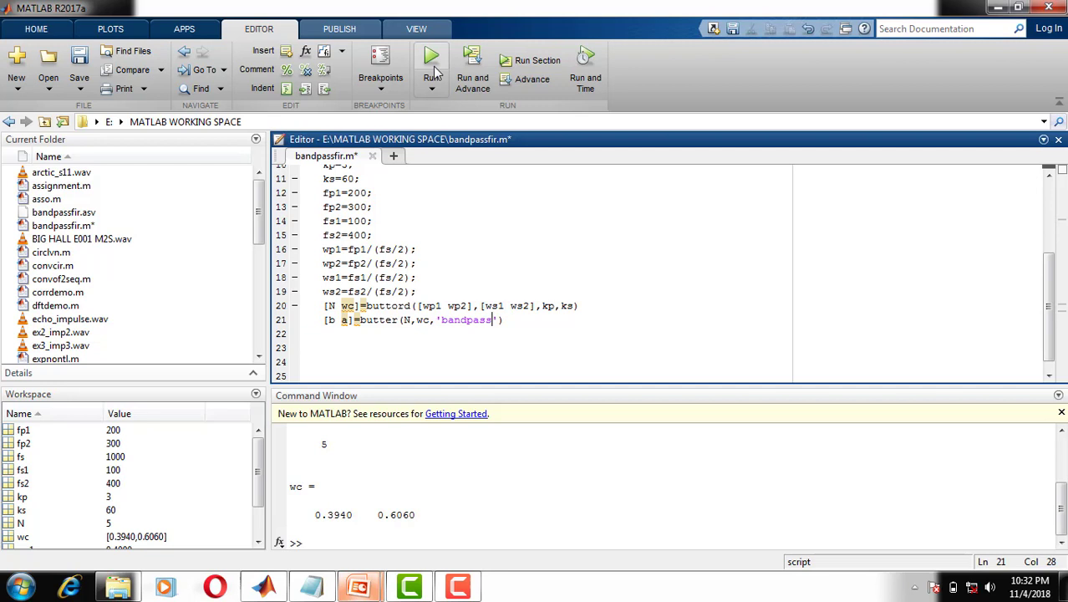
Run the script and review the 11-element b and a coefficient vectors
{"action": "left_click", "coordinate": [431, 60]}
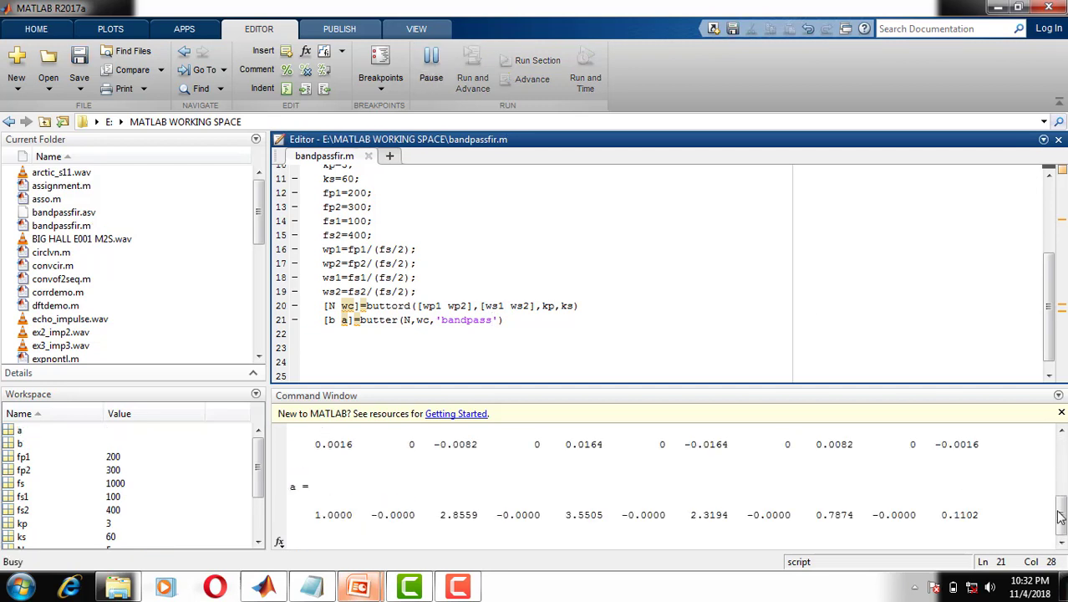
{"action": "left_click", "coordinate": [431, 60]}
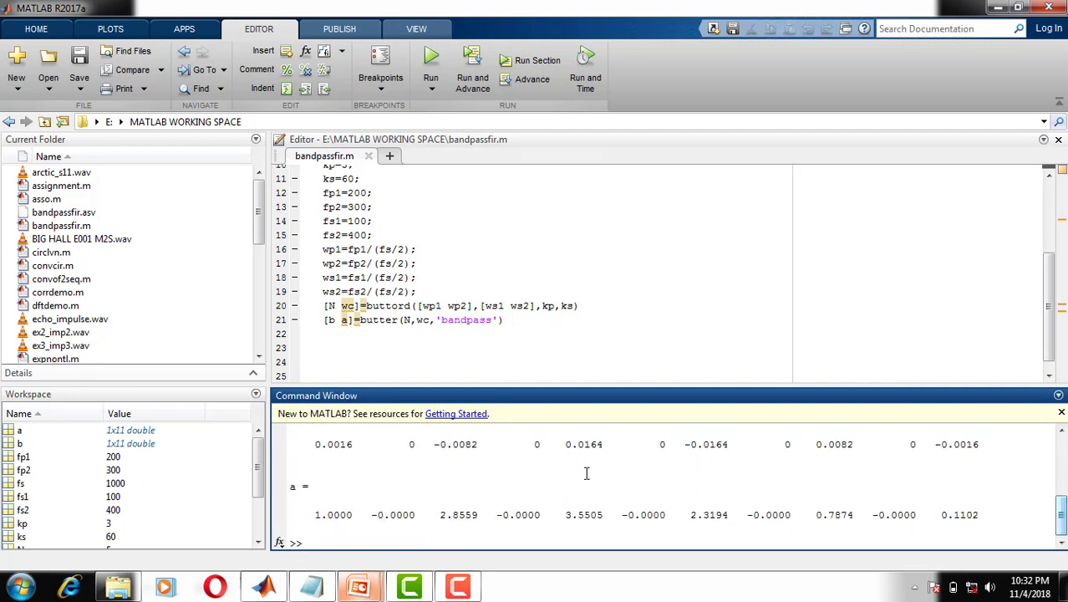
{"action": "mouse_move", "coordinate": [524, 343]}
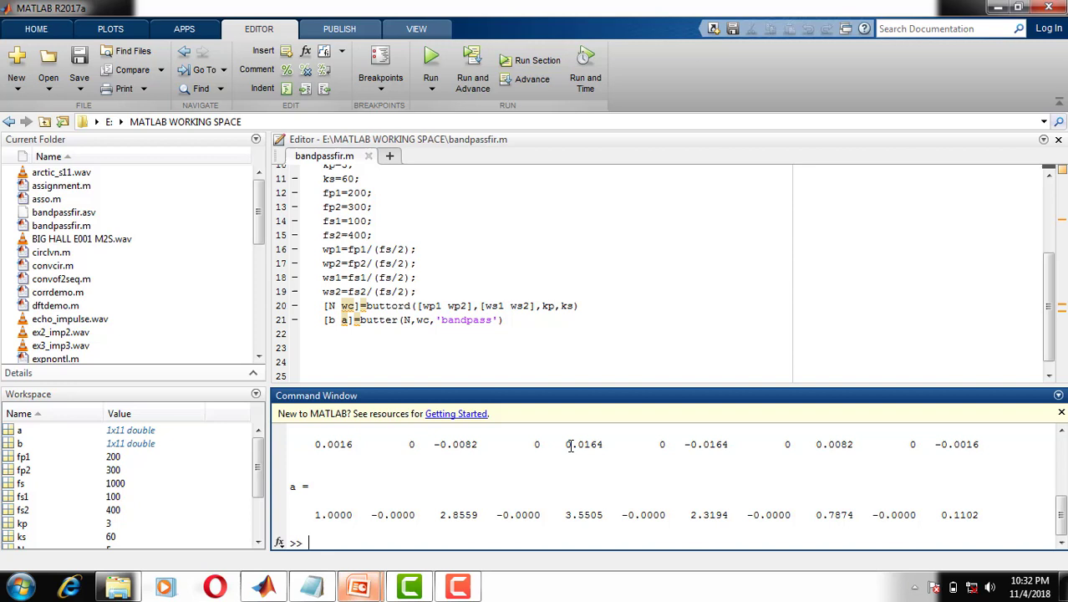
{"action": "mouse_move", "coordinate": [847, 439]}
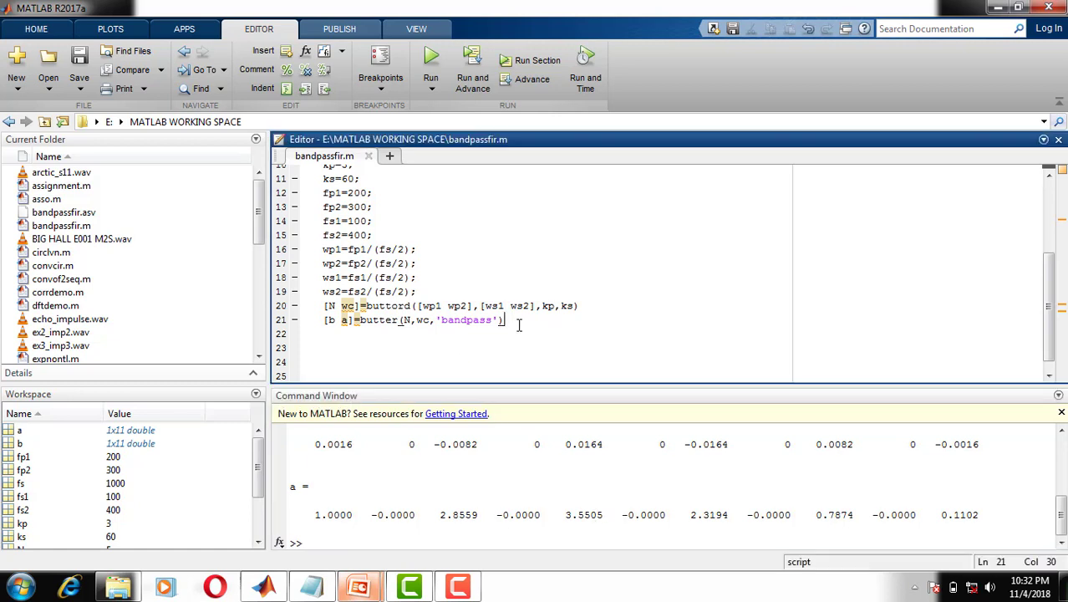
Add freqz(b,a,1000,fs) on line 22 and run it to plot magnitude and phase
{"action": "key", "text": "enter"}
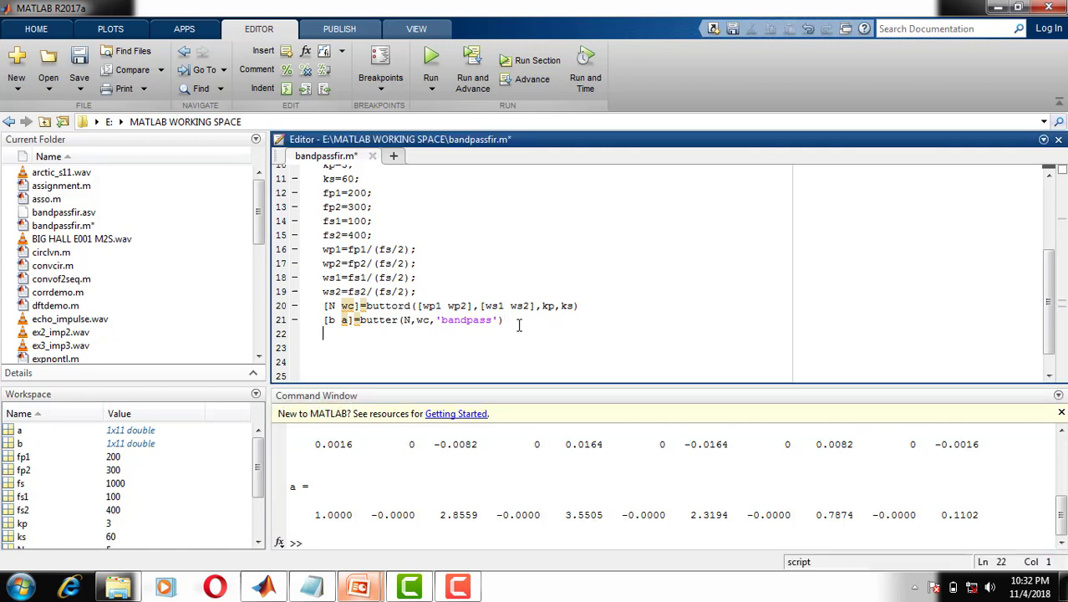
{"action": "type", "text": "freqz()"}
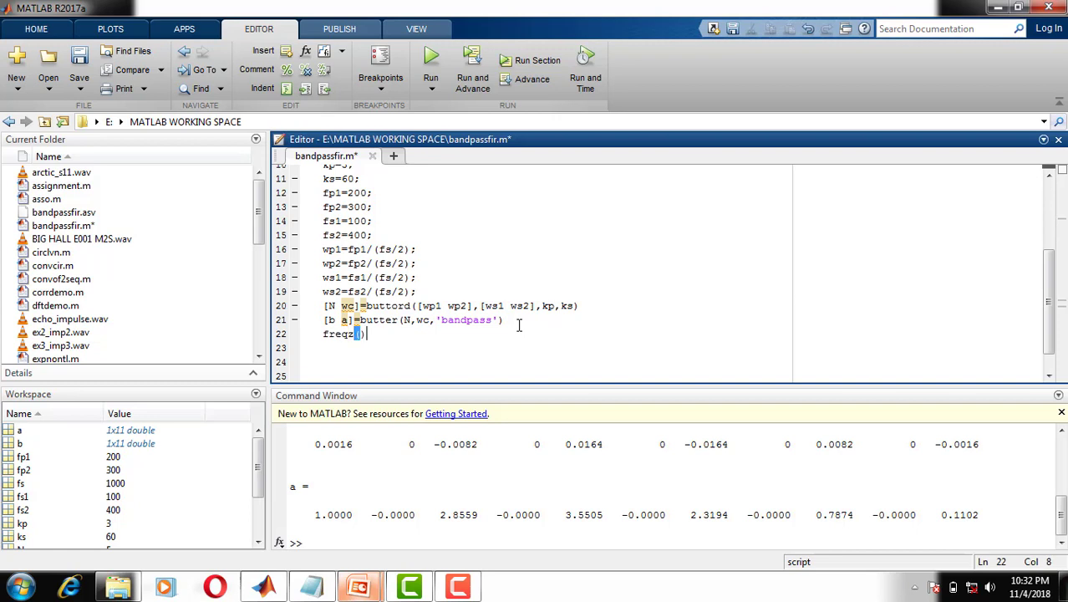
{"action": "type", "text": "b,a"}
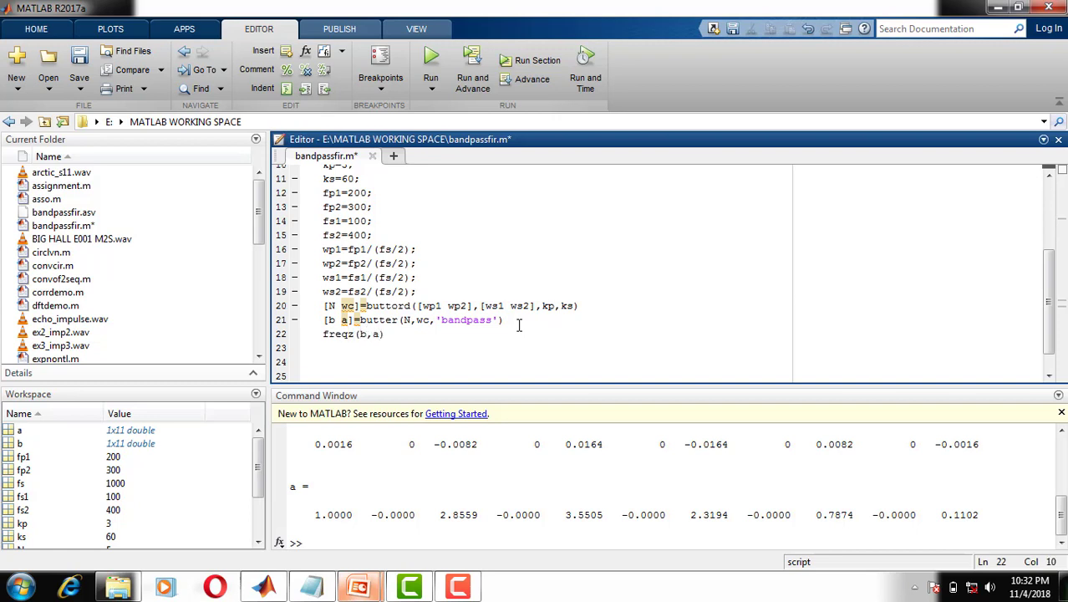
{"action": "type", "text": ",1000,fs"}
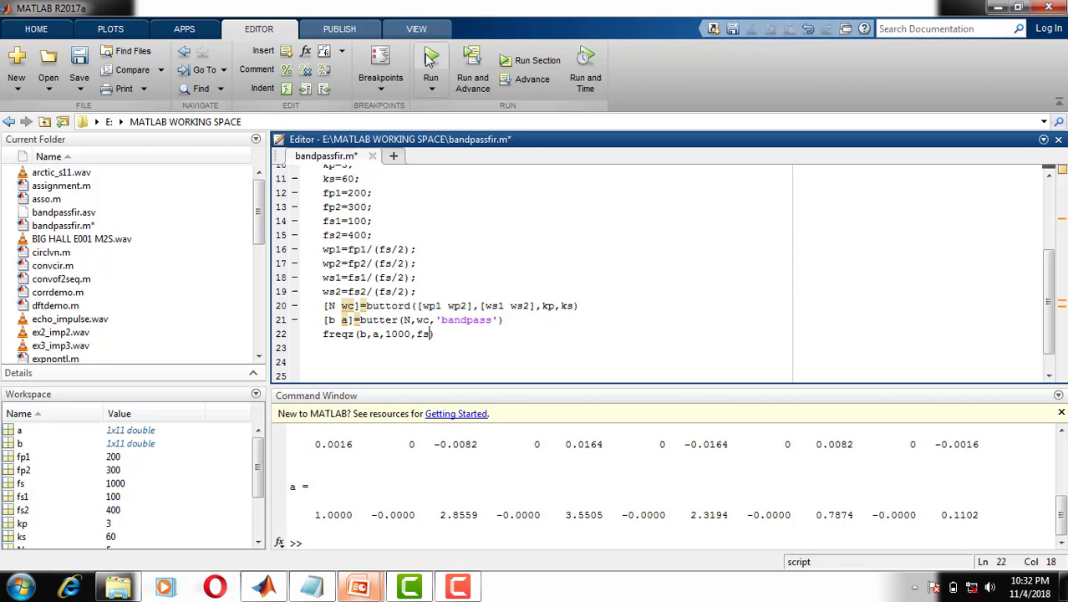
{"action": "left_click", "coordinate": [430, 62]}
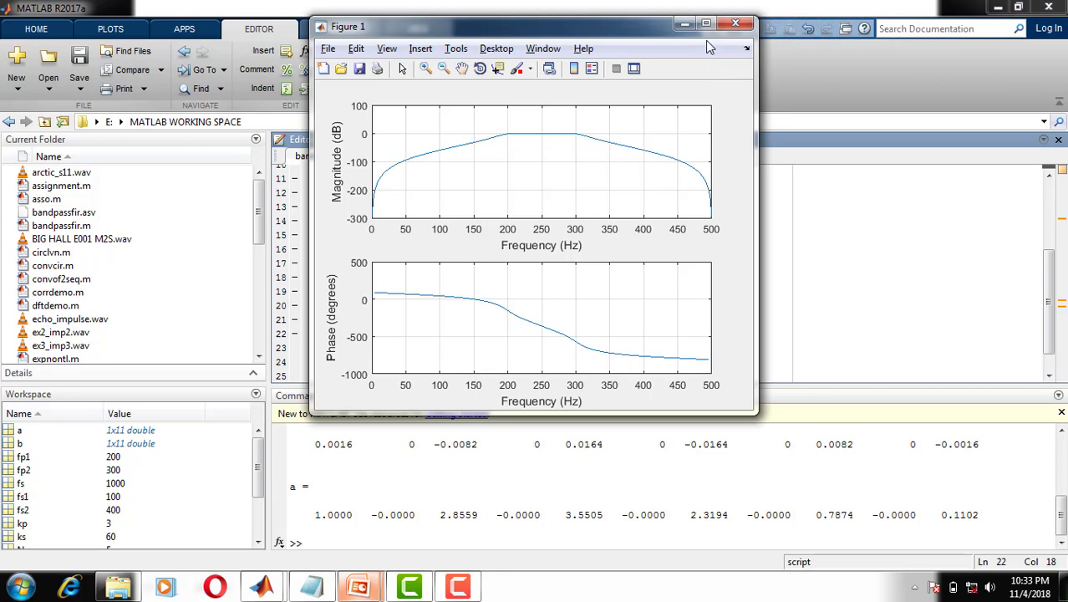
{"action": "left_click", "coordinate": [706, 23]}
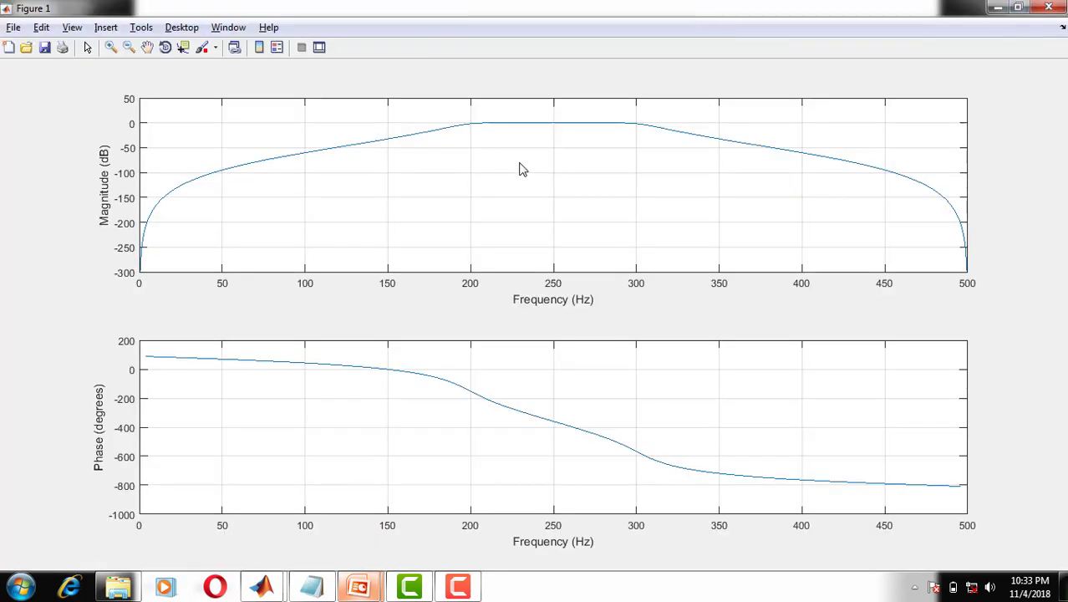
{"action": "mouse_move", "coordinate": [589, 144]}
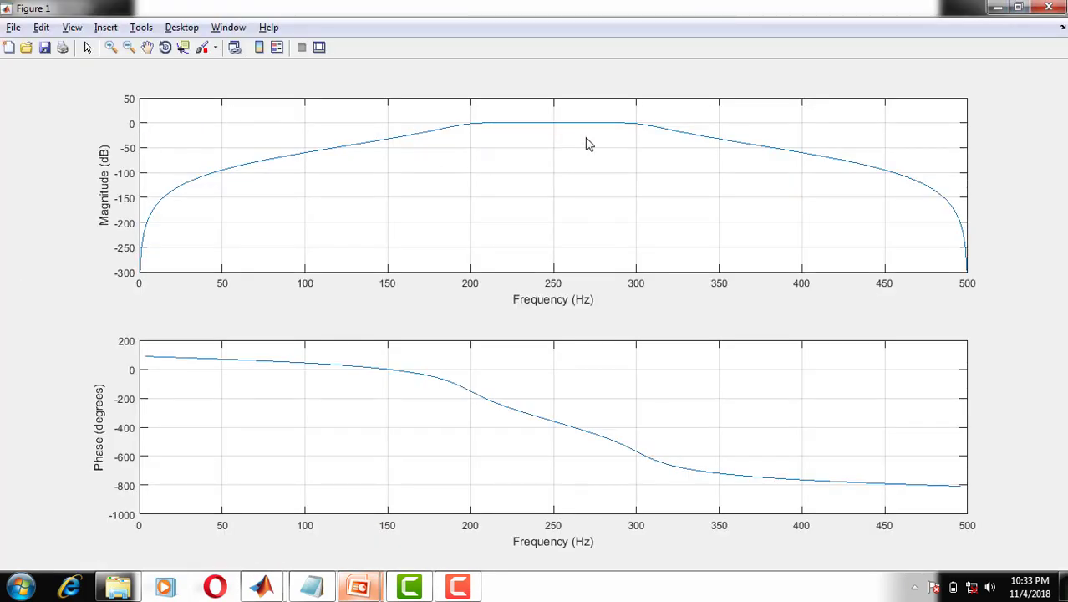
{"action": "mouse_move", "coordinate": [515, 317]}
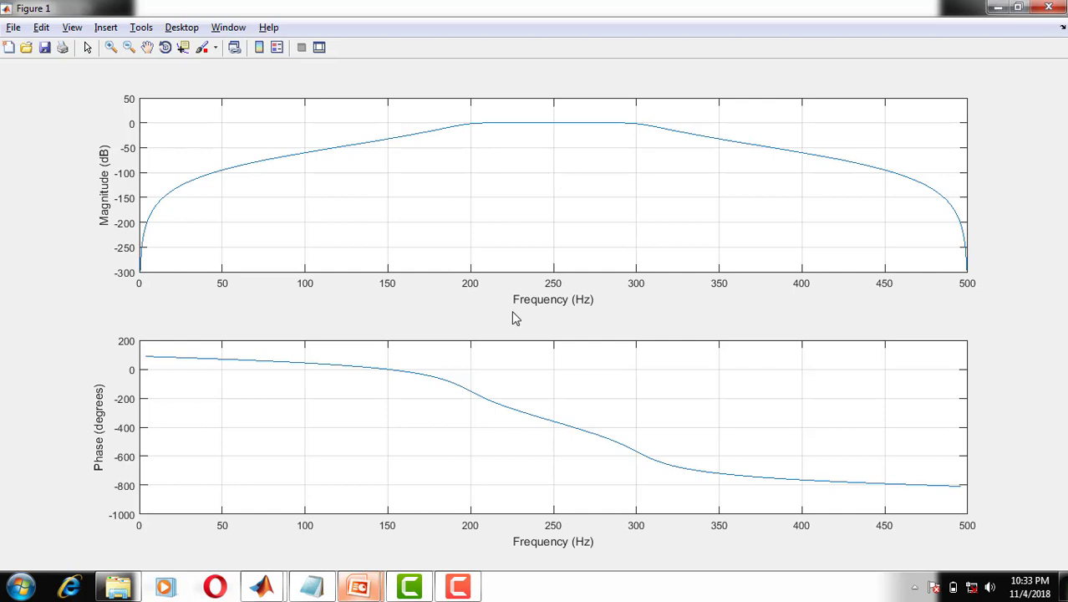
{"action": "mouse_move", "coordinate": [142, 159]}
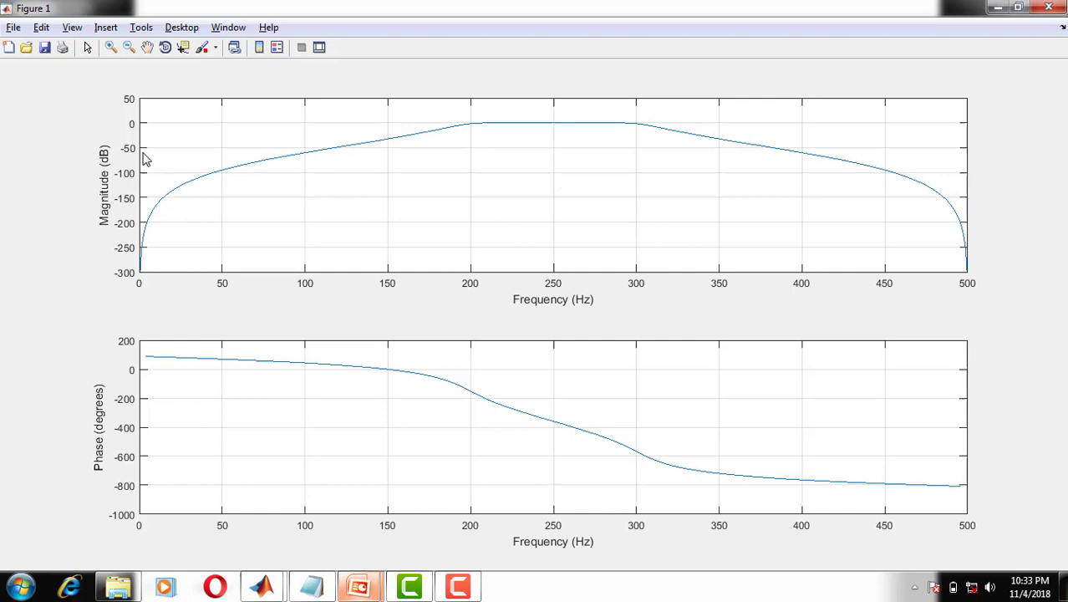
{"action": "mouse_move", "coordinate": [453, 291]}
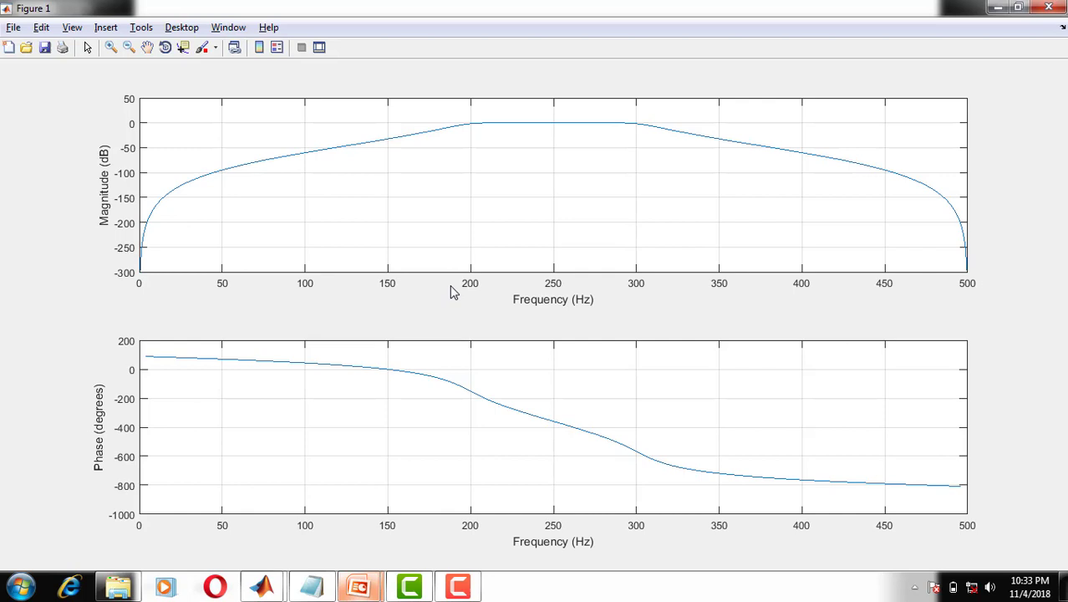
{"action": "mouse_move", "coordinate": [161, 135]}
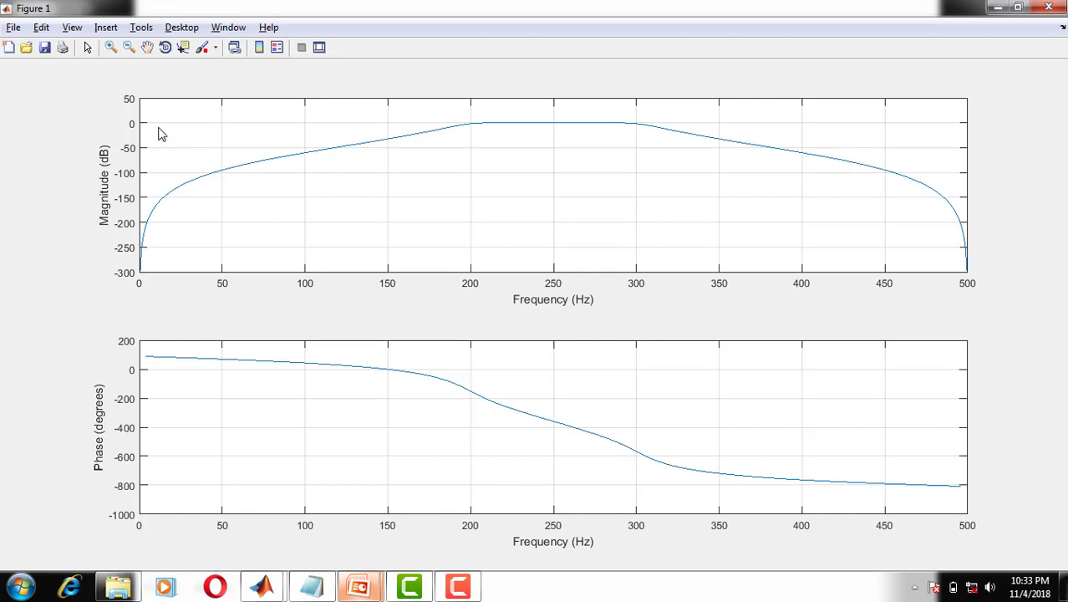
{"action": "mouse_move", "coordinate": [326, 169]}
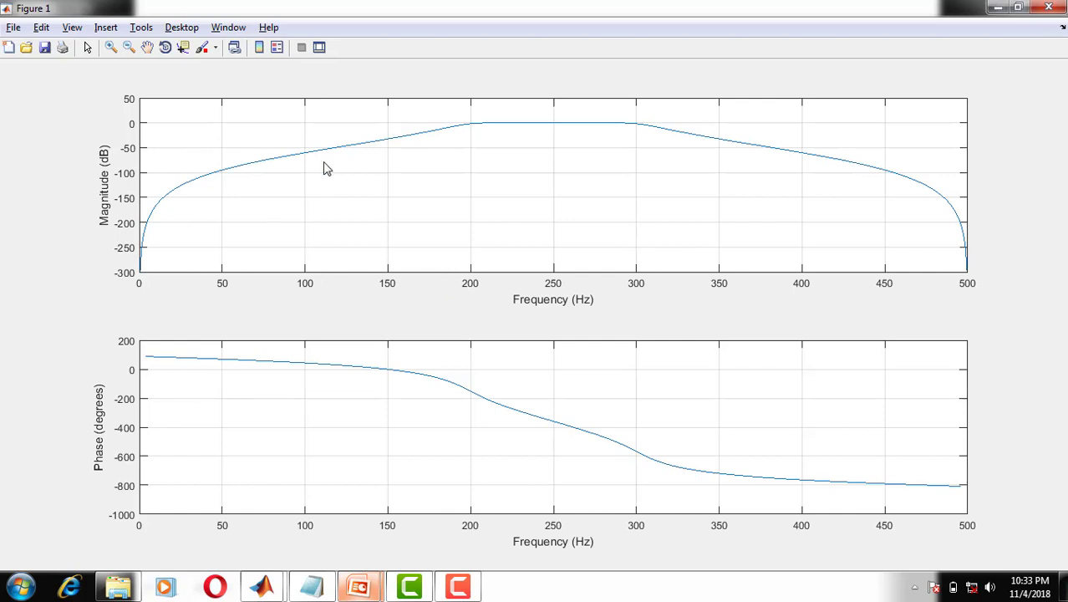
{"action": "mouse_move", "coordinate": [633, 182]}
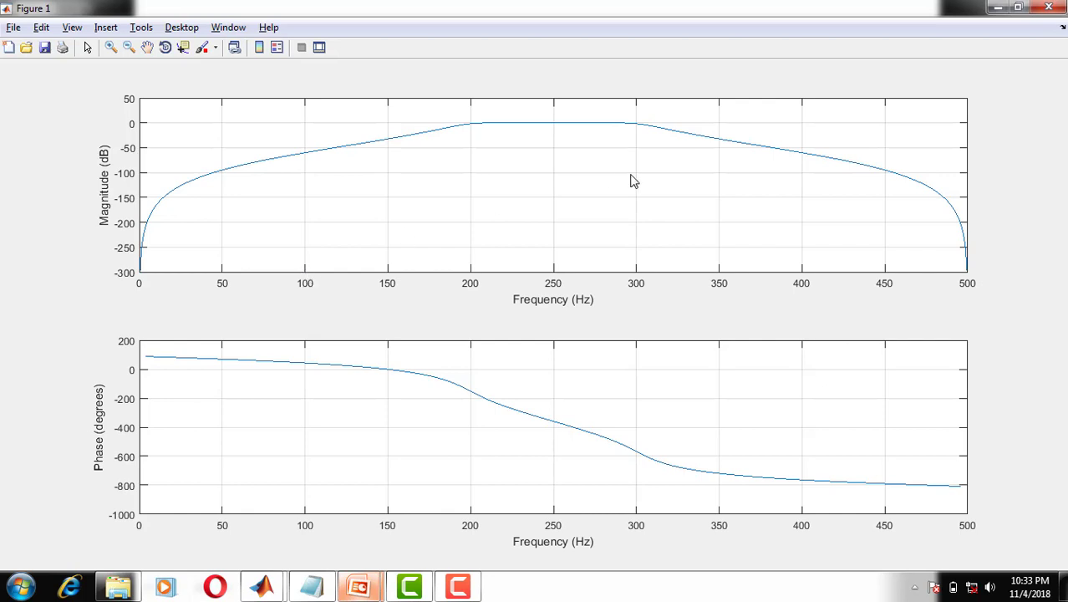
{"action": "mouse_move", "coordinate": [806, 282]}
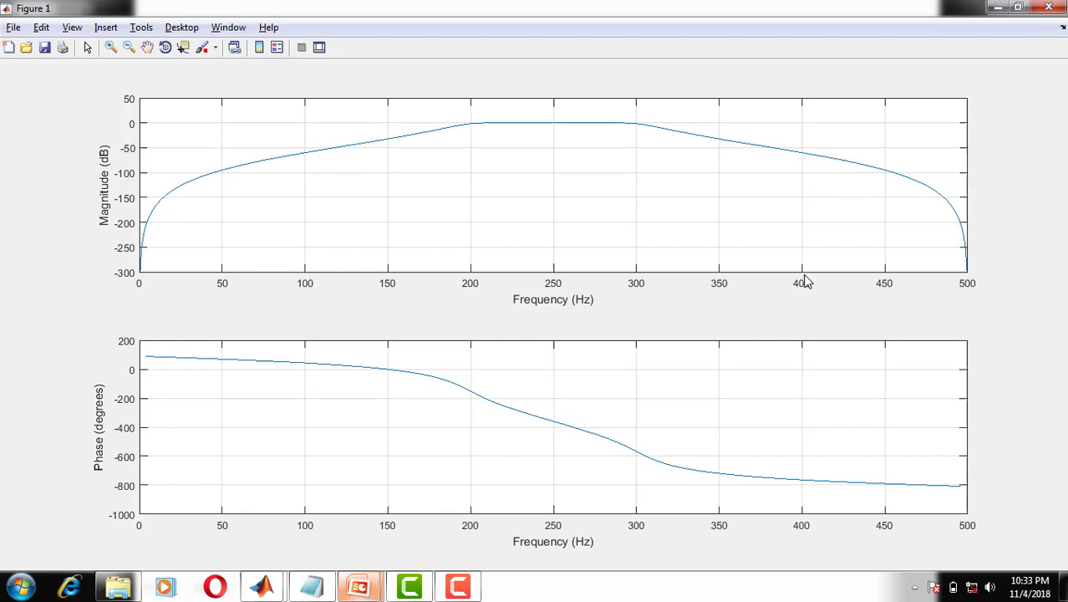
{"action": "mouse_move", "coordinate": [1003, 33]}
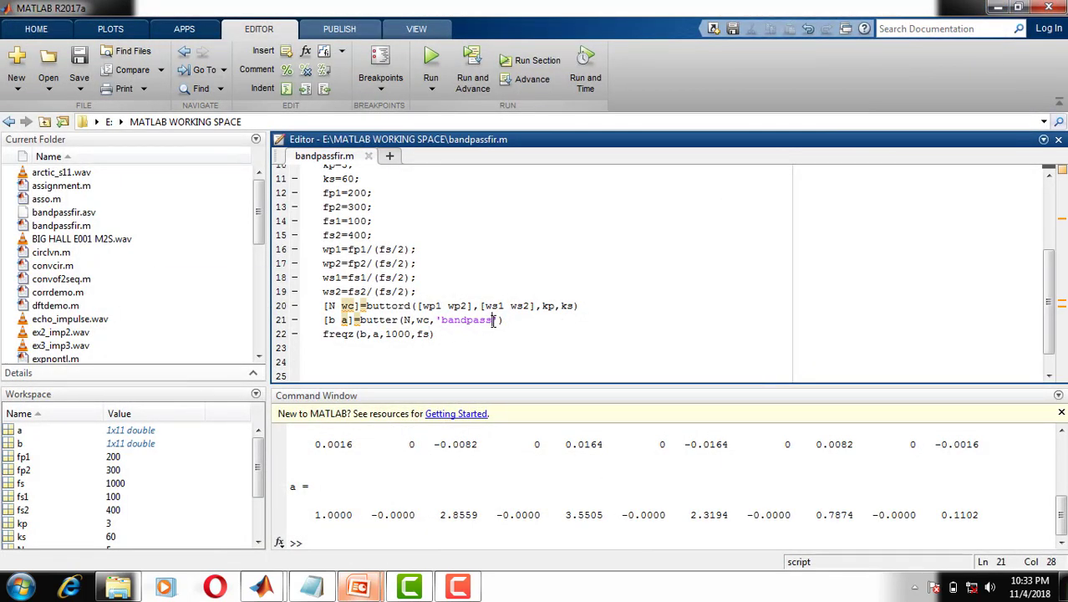
Change the butter filter type to 'stop', run it to see the 250 Hz notch, and close the figure
{"action": "key", "text": "BackSpace"}
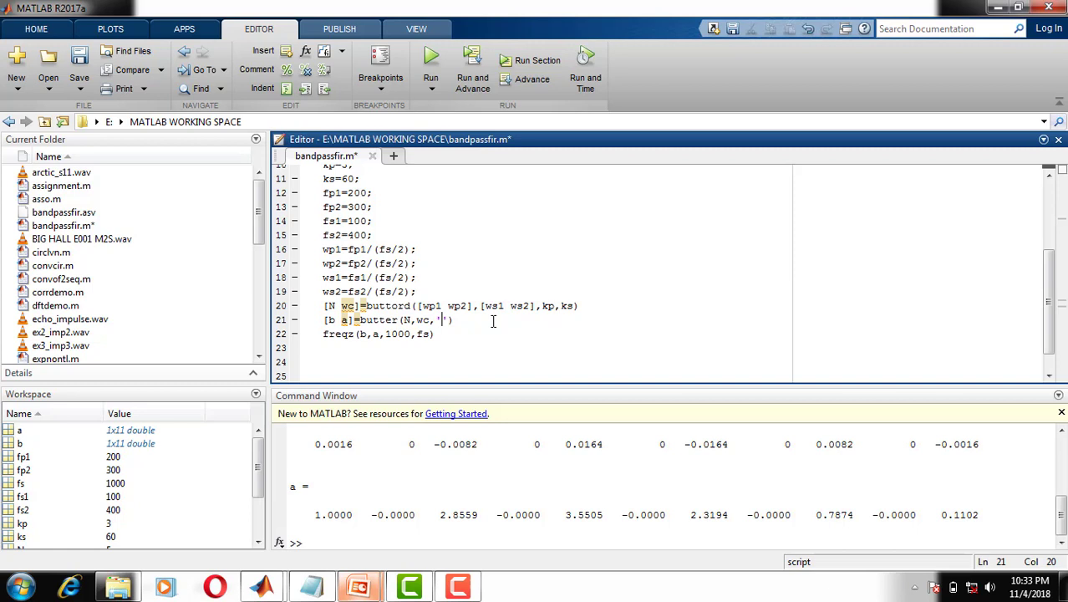
{"action": "type", "text": "st"}
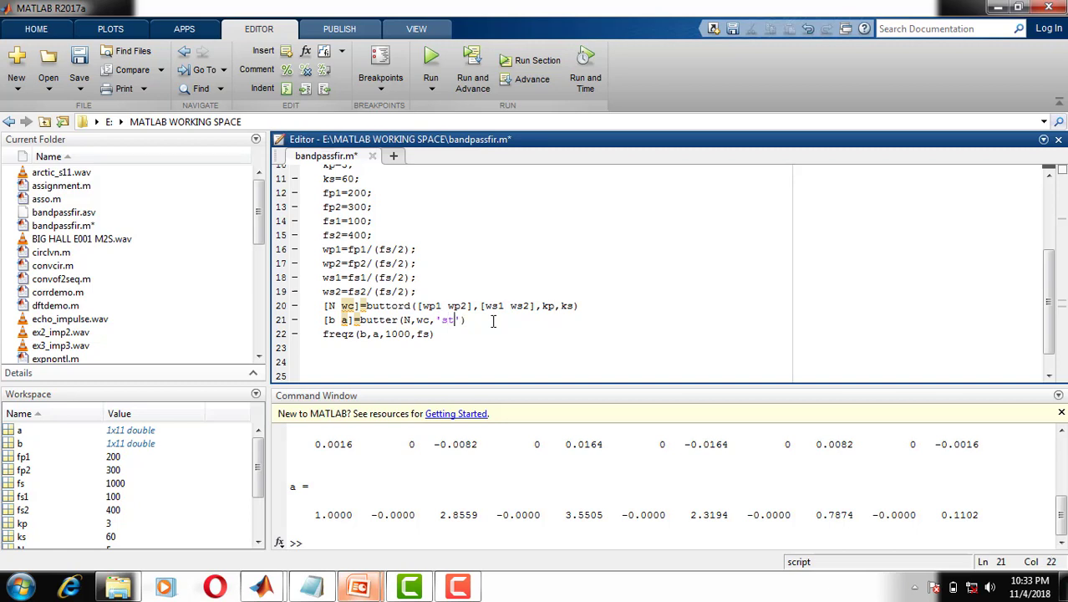
{"action": "type", "text": "op"}
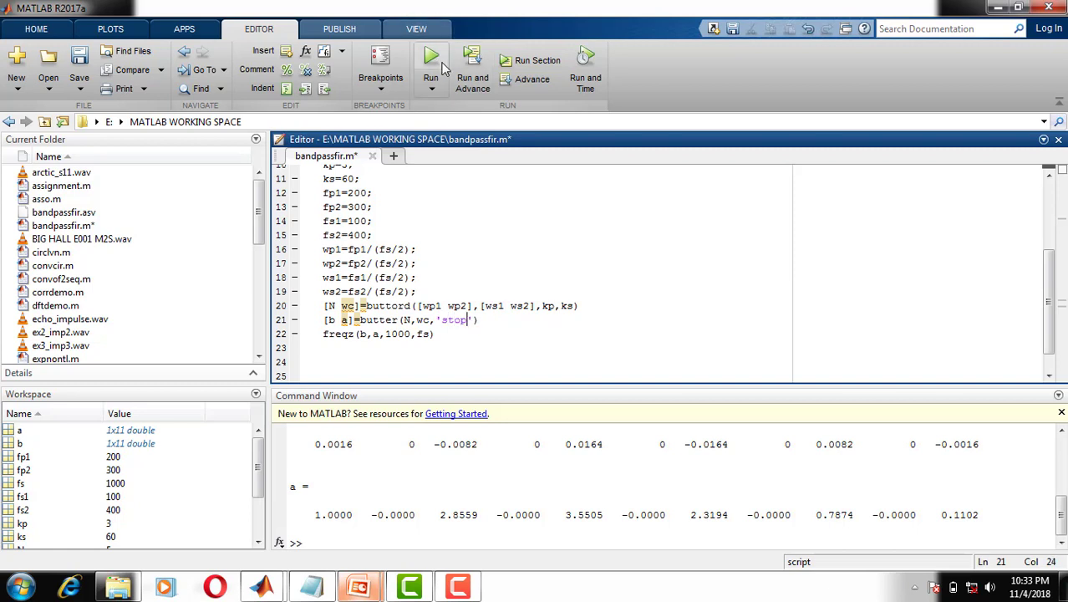
{"action": "left_click", "coordinate": [431, 59]}
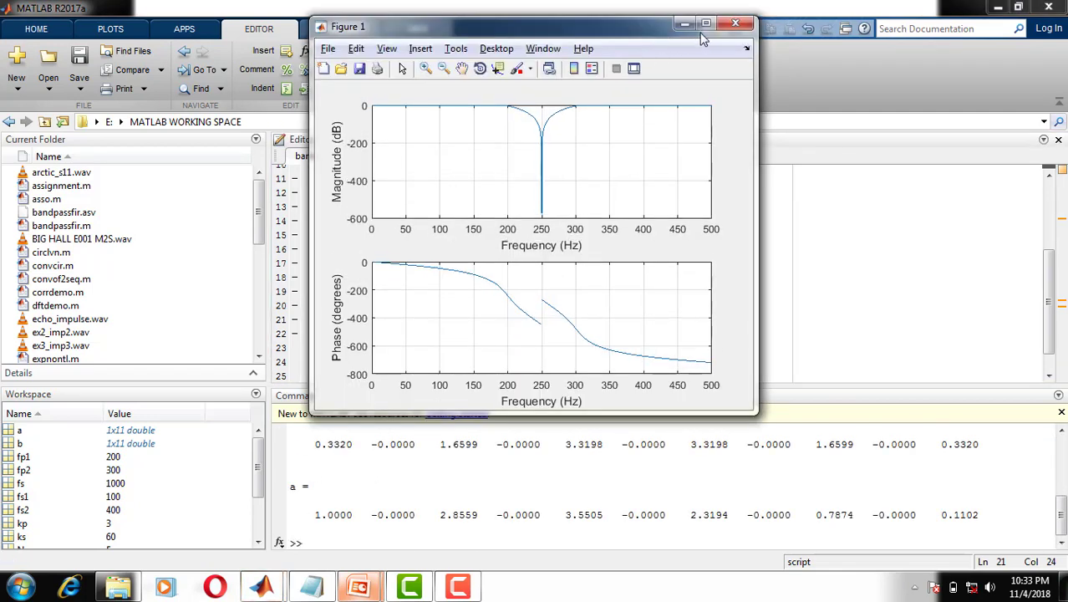
{"action": "left_click", "coordinate": [734, 23]}
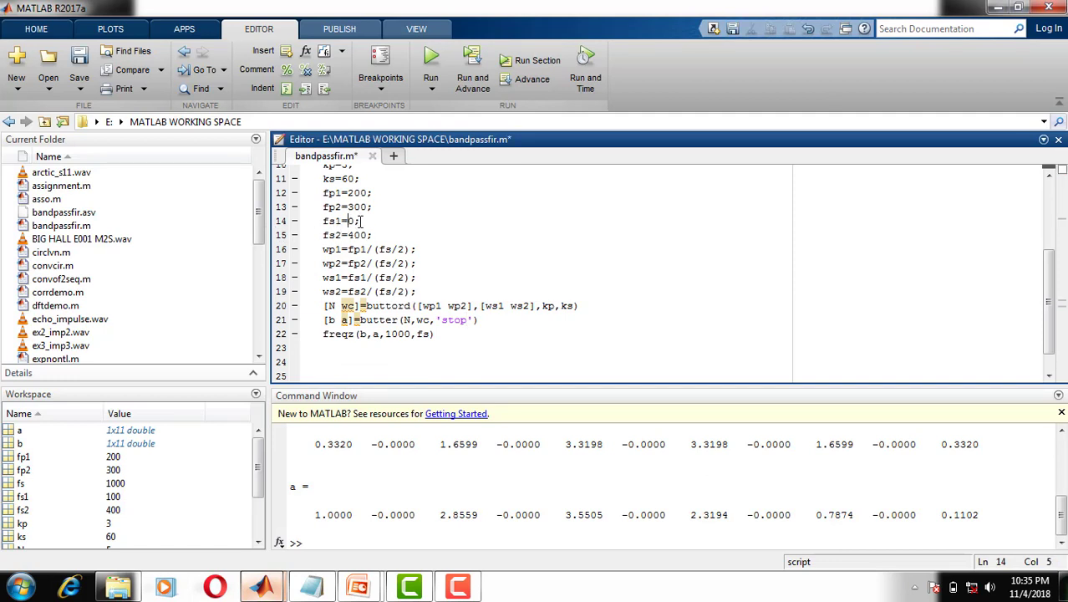
Change edges to fp1=100, fp2=400, fs1=50, fs2=480 and rerun the bandstop plot
{"action": "type", "text": "5"}
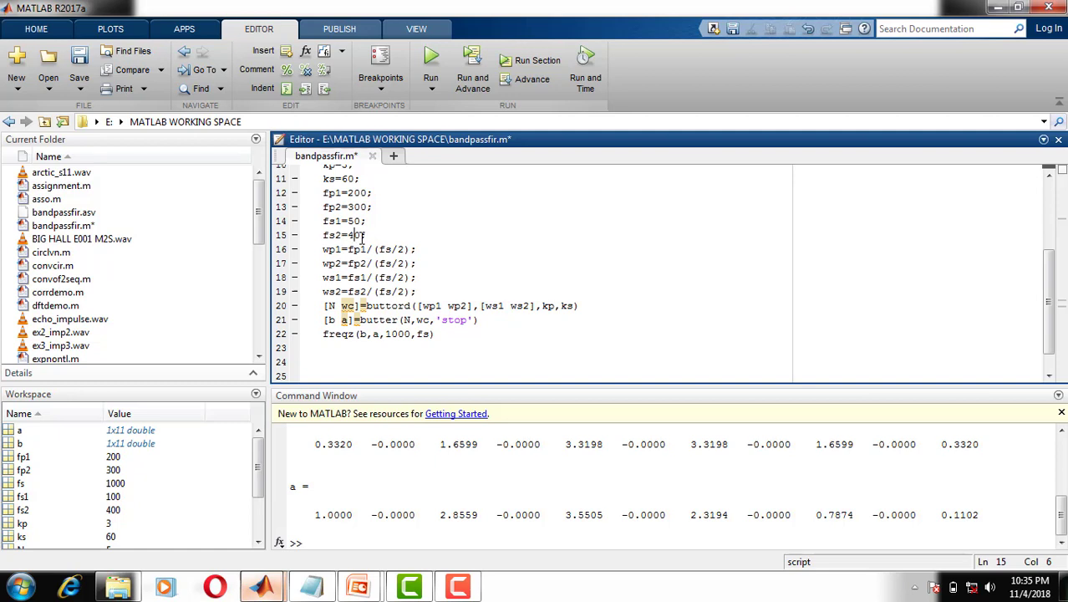
{"action": "type", "text": "0"}
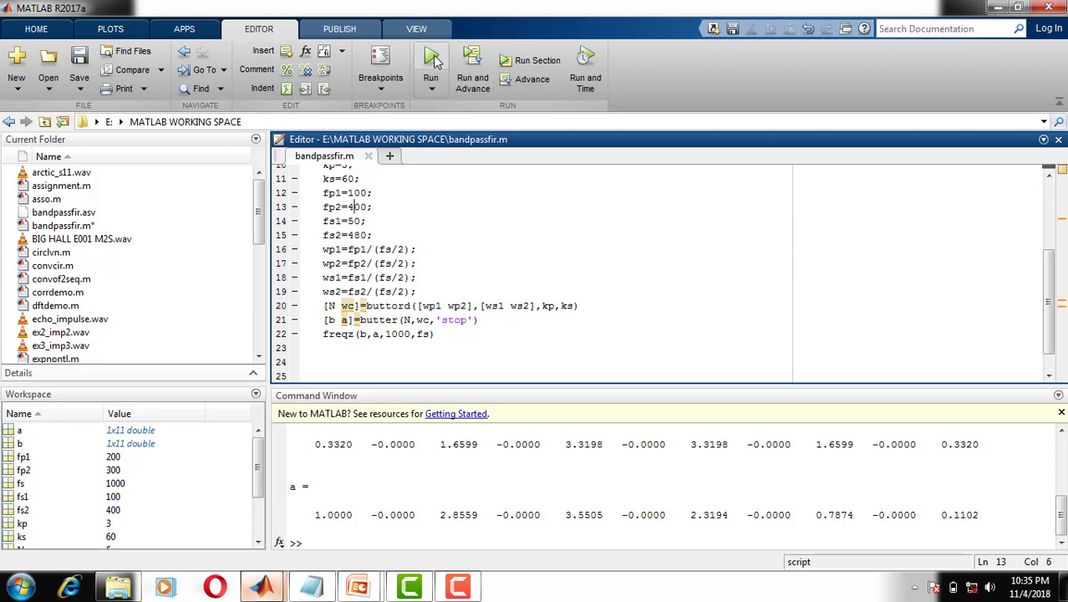
{"action": "left_click", "coordinate": [430, 63]}
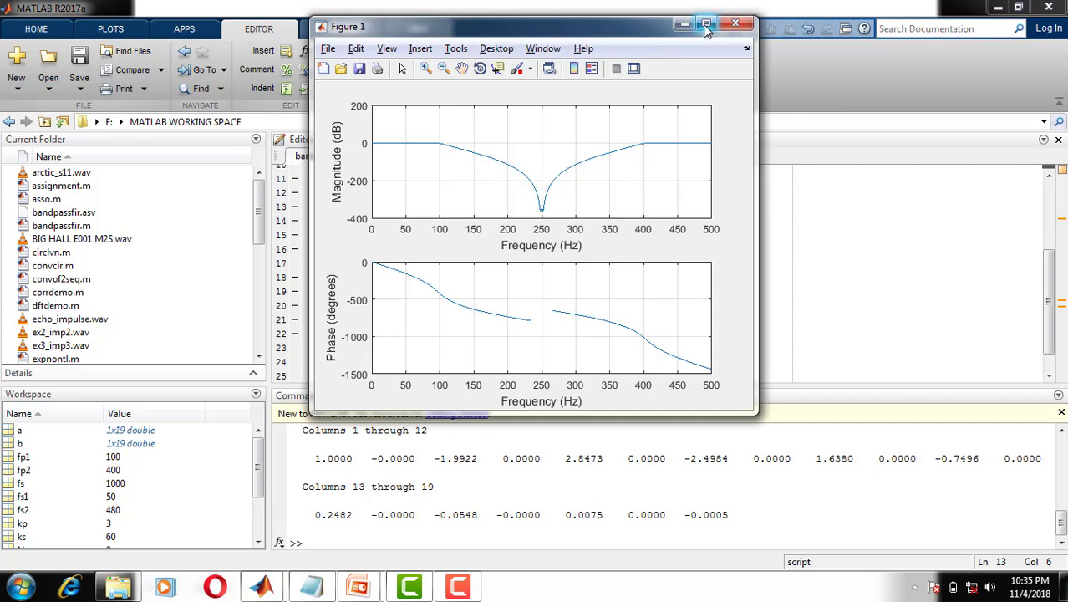
Maximize the bandstop response figure to inspect the notch near 250 Hz
{"action": "left_click", "coordinate": [706, 23]}
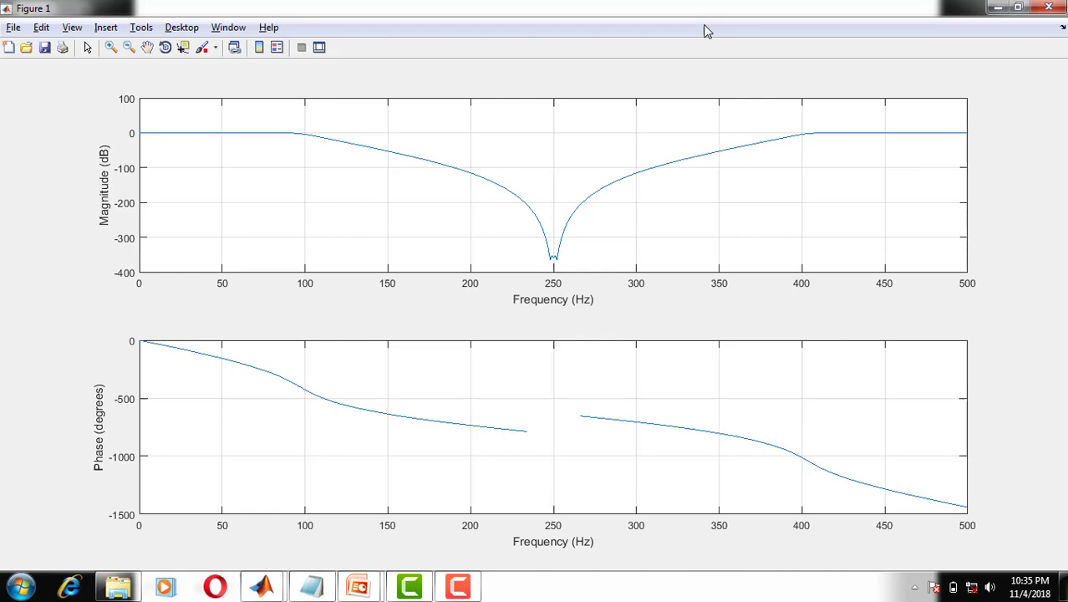
{"action": "mouse_move", "coordinate": [157, 166]}
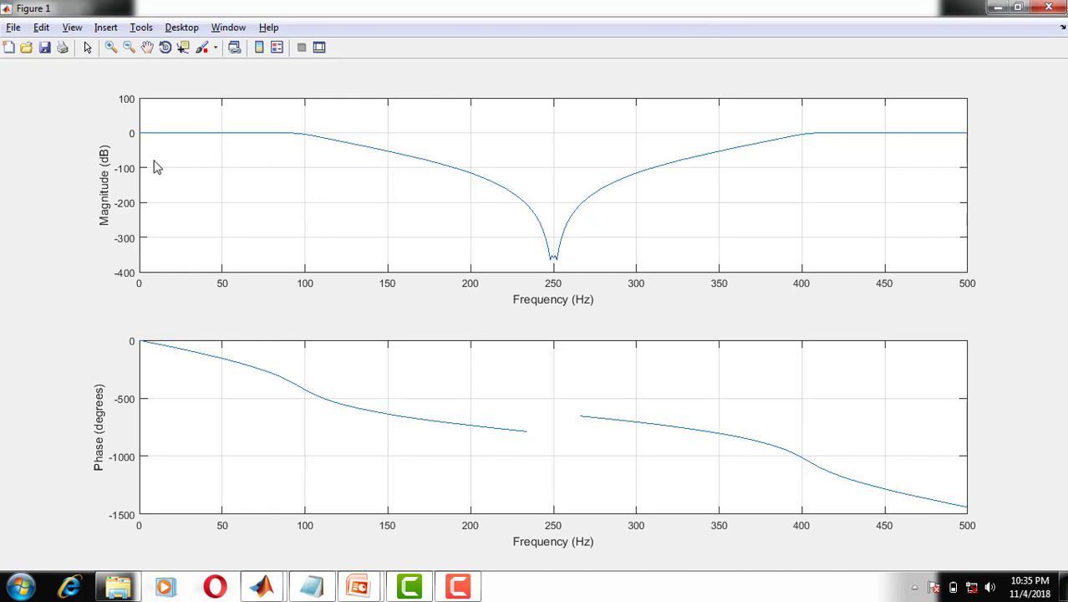
{"action": "mouse_move", "coordinate": [361, 147]}
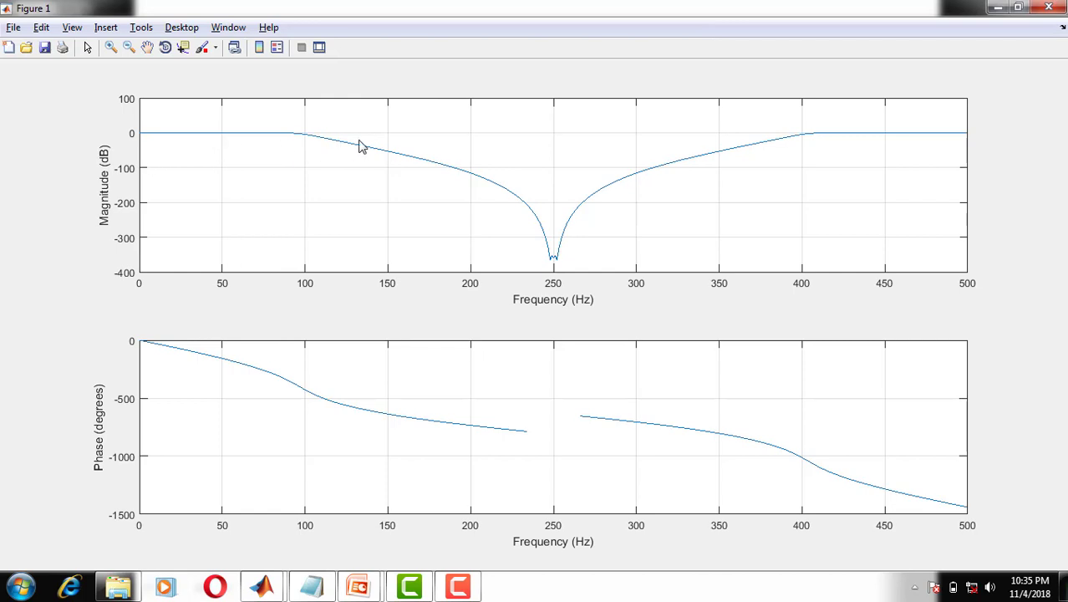
{"action": "mouse_move", "coordinate": [364, 213]}
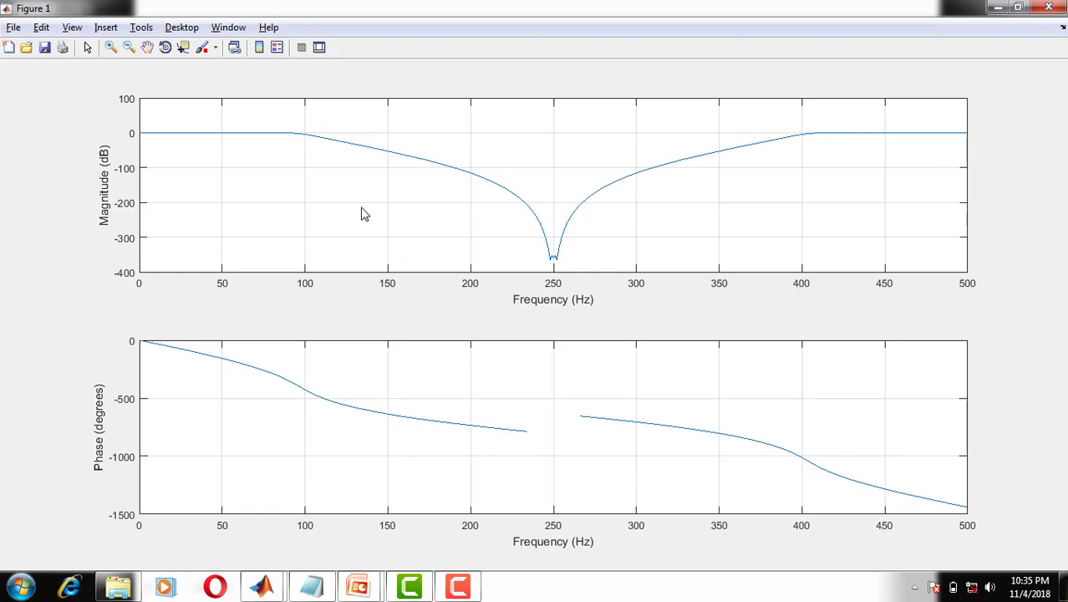
{"action": "mouse_move", "coordinate": [585, 234]}
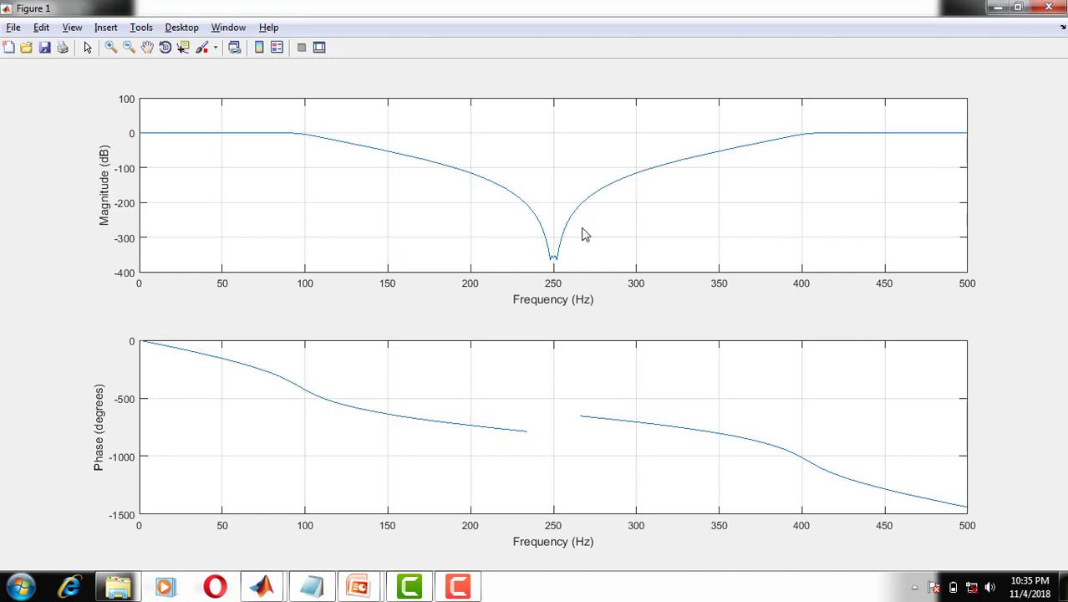
{"action": "mouse_move", "coordinate": [277, 265]}
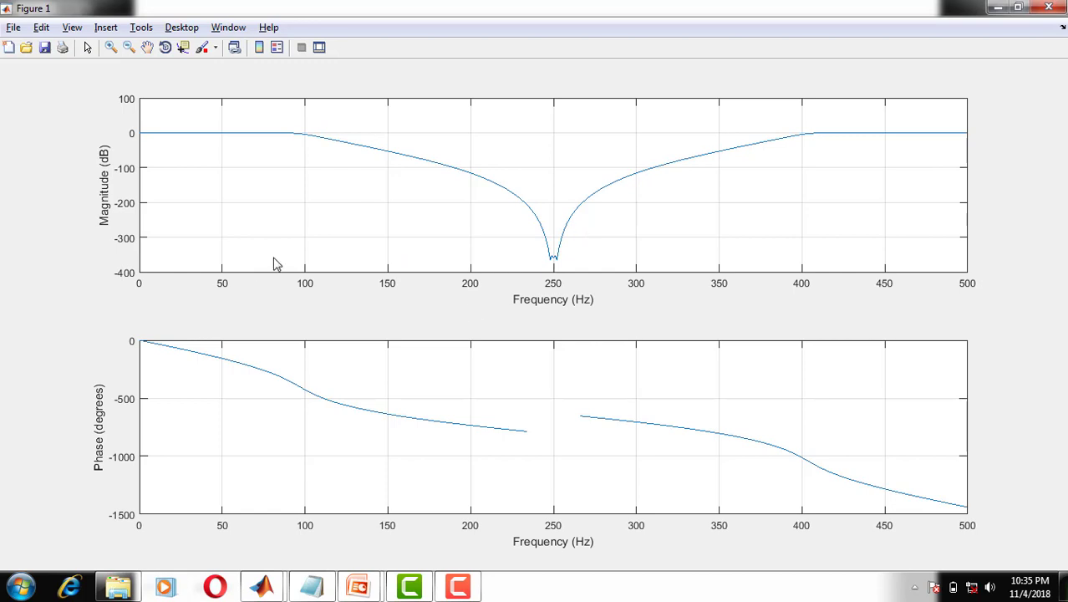
{"action": "mouse_move", "coordinate": [785, 110]}
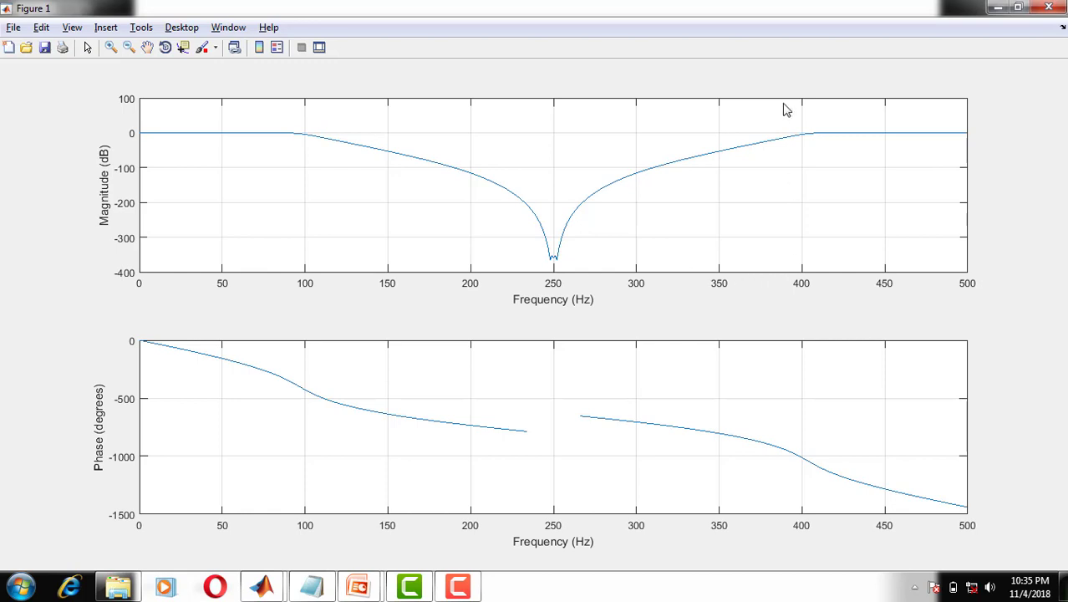
{"action": "mouse_move", "coordinate": [170, 124]}
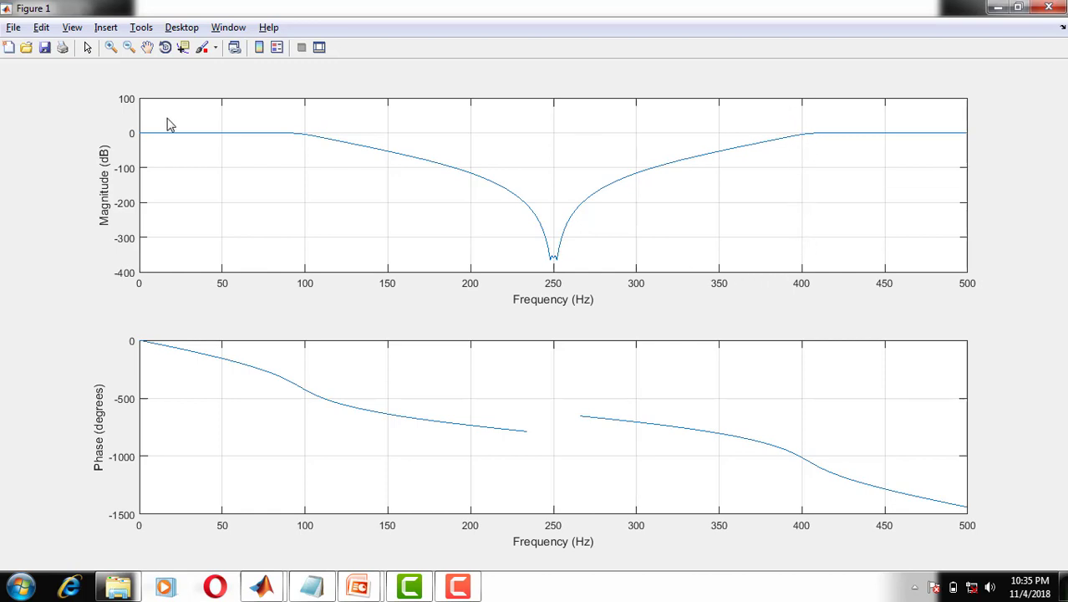
{"action": "mouse_move", "coordinate": [309, 280]}
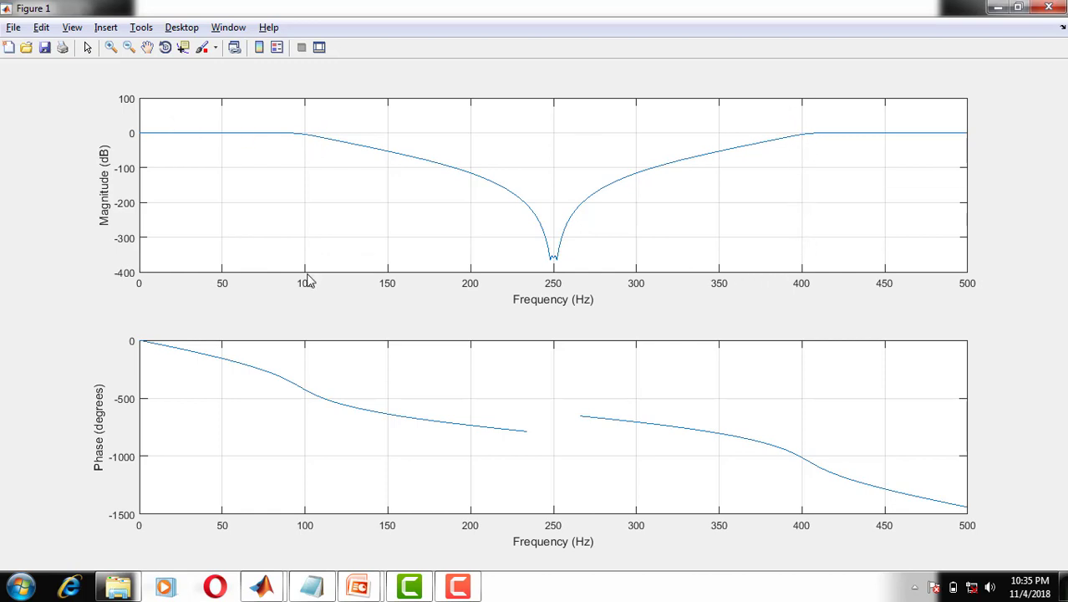
{"action": "mouse_move", "coordinate": [520, 281]}
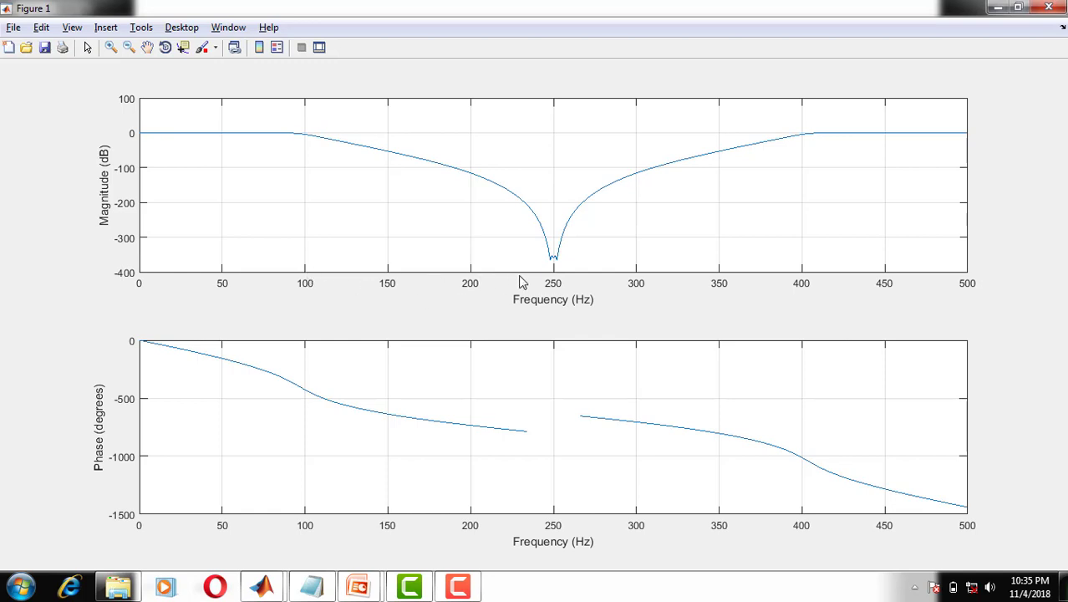
{"action": "mouse_move", "coordinate": [606, 179]}
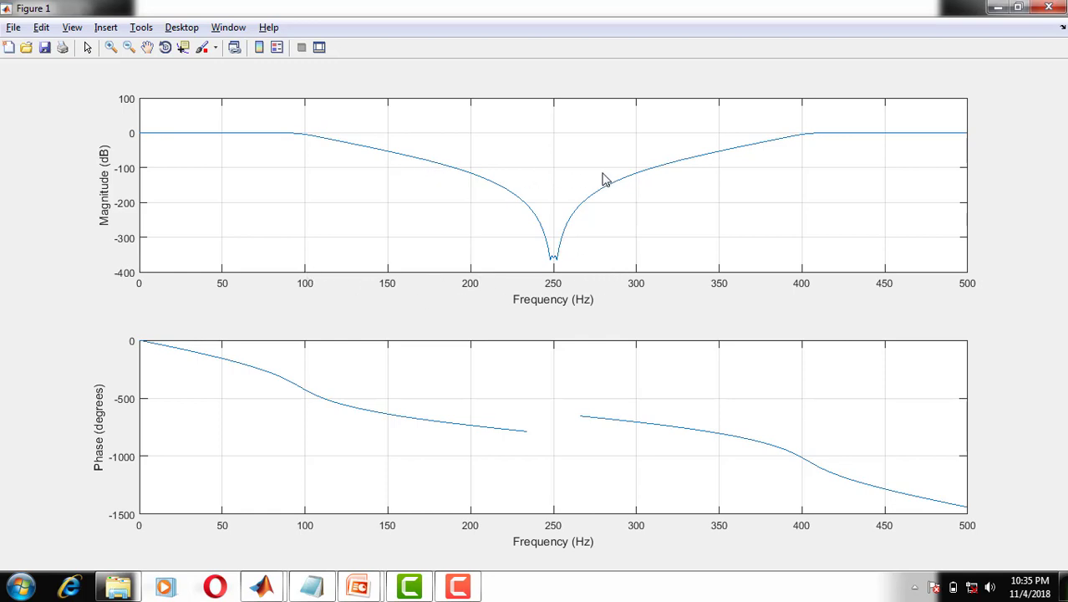